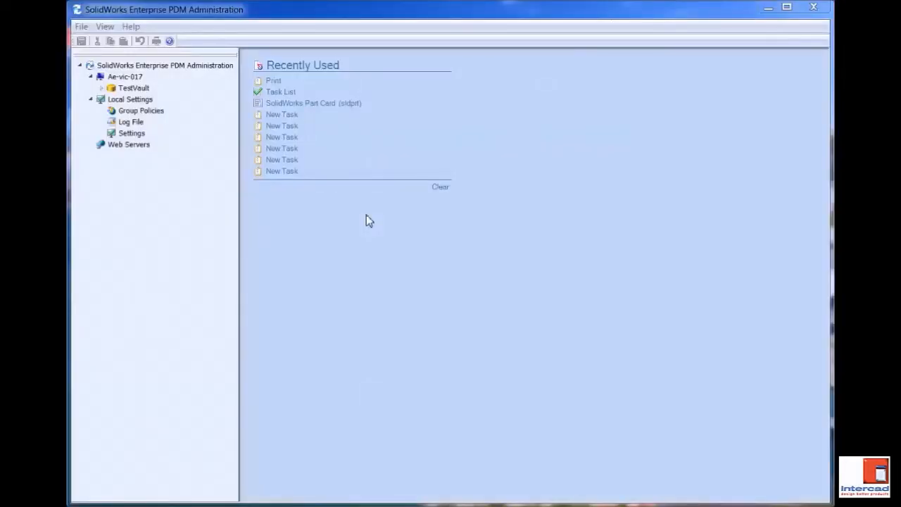
mouse_move(338, 259)
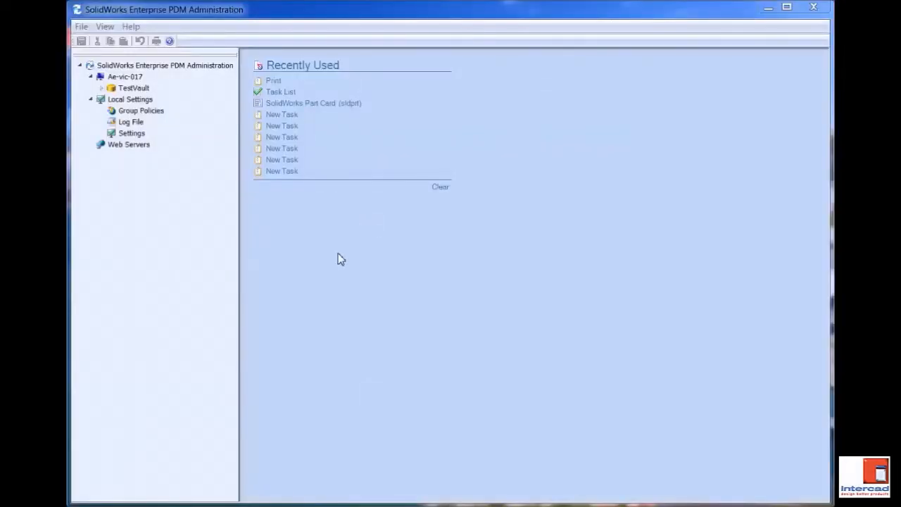
mouse_move(343, 249)
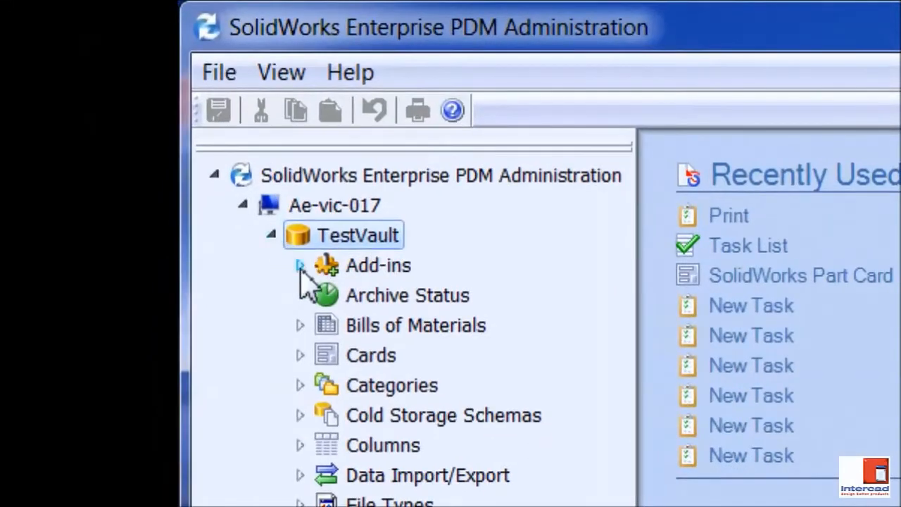
- Expand TestVault's Add-ins node to see Dispatch and SWTaskAddIn listed
left_click(299, 265)
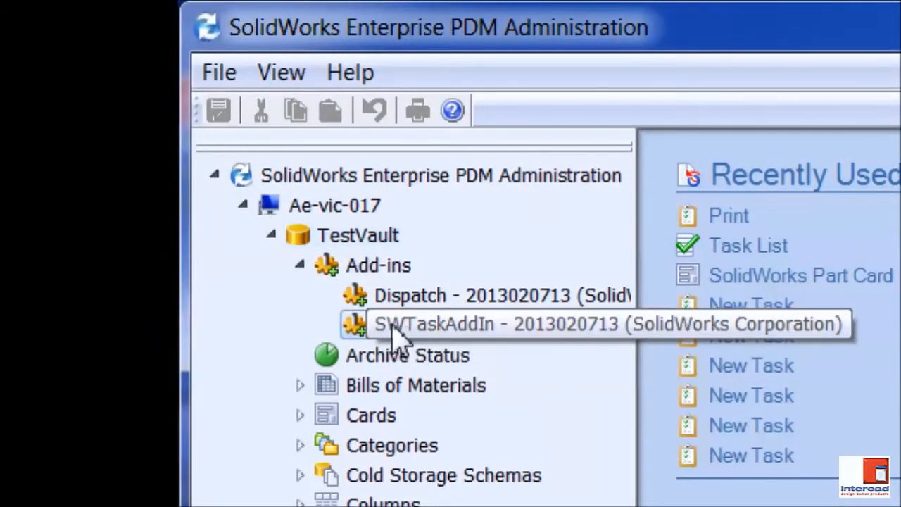
mouse_move(415, 338)
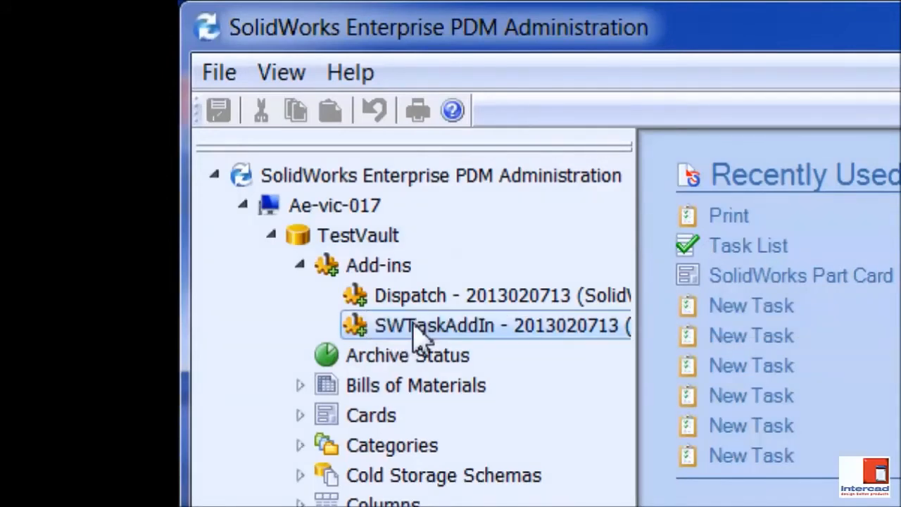
mouse_move(369, 242)
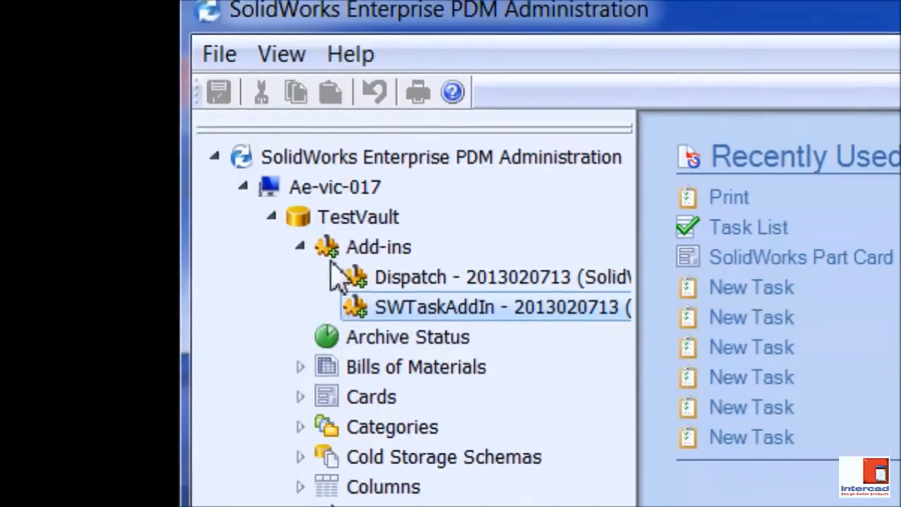
scroll("down", 3)
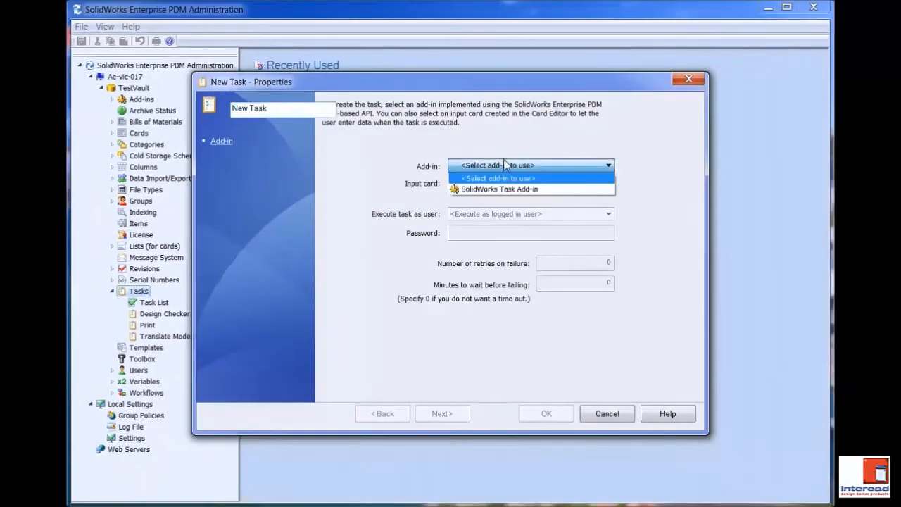
- Create a task on the SolidWorks Task Add-in with interface type Printing and confirm it
left_click(499, 189)
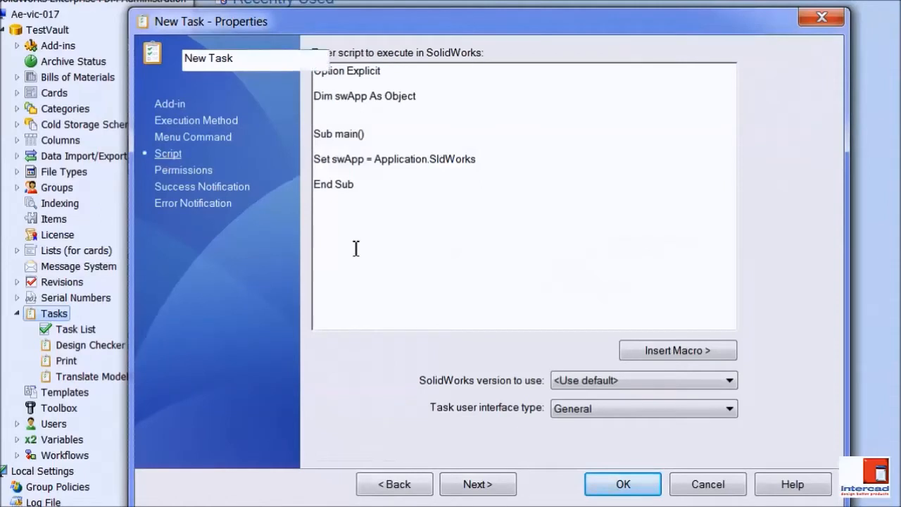
mouse_move(594, 399)
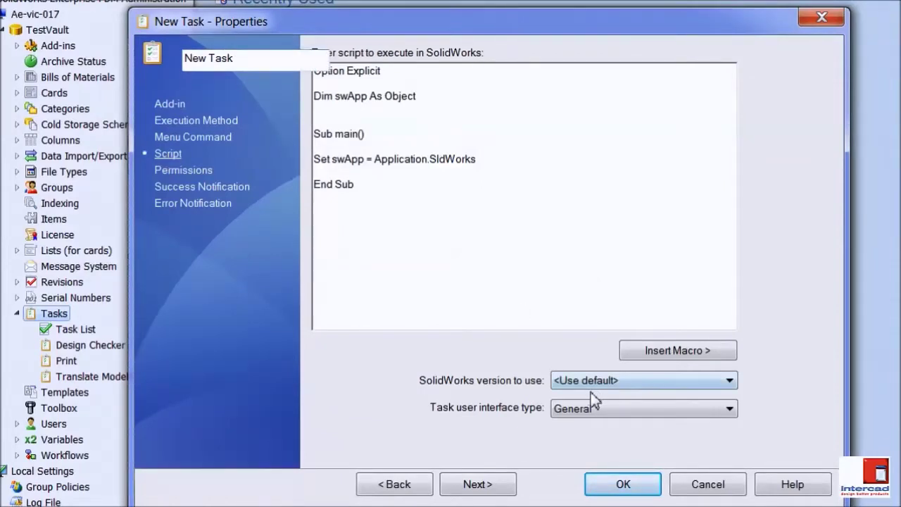
left_click(730, 409)
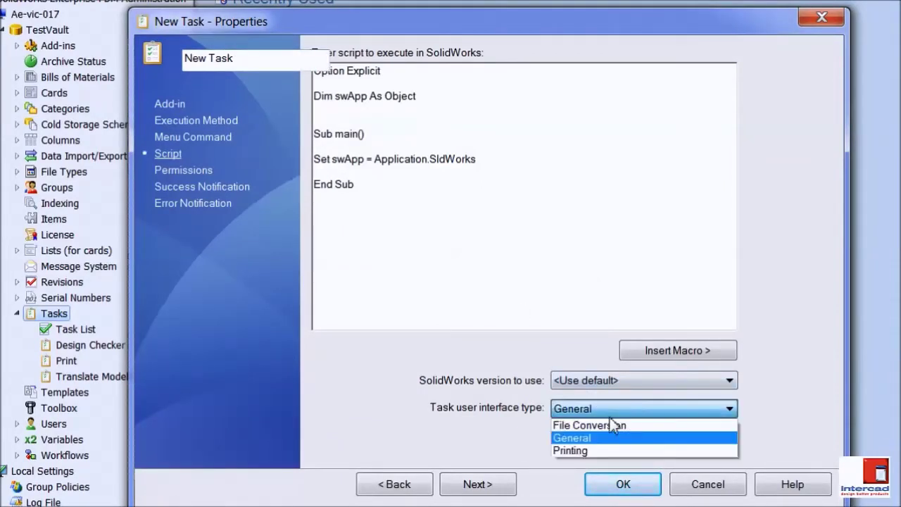
left_click(571, 450)
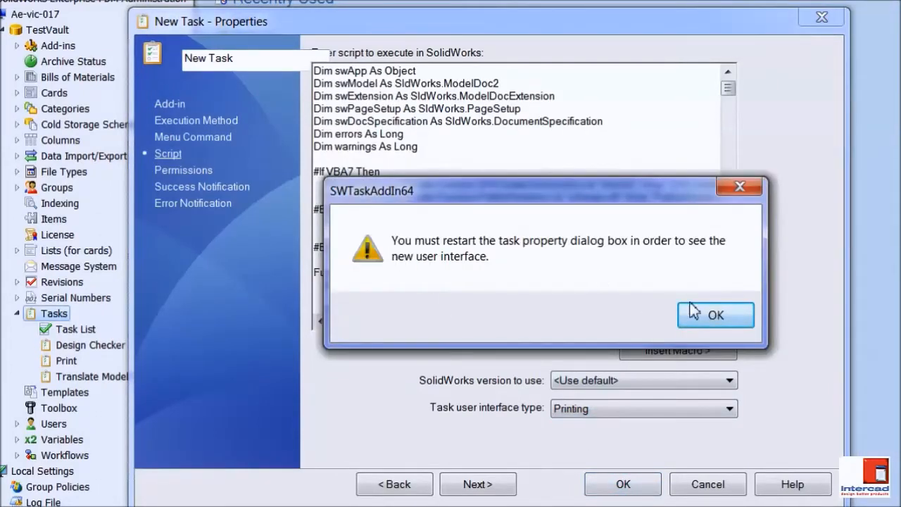
left_click(715, 315)
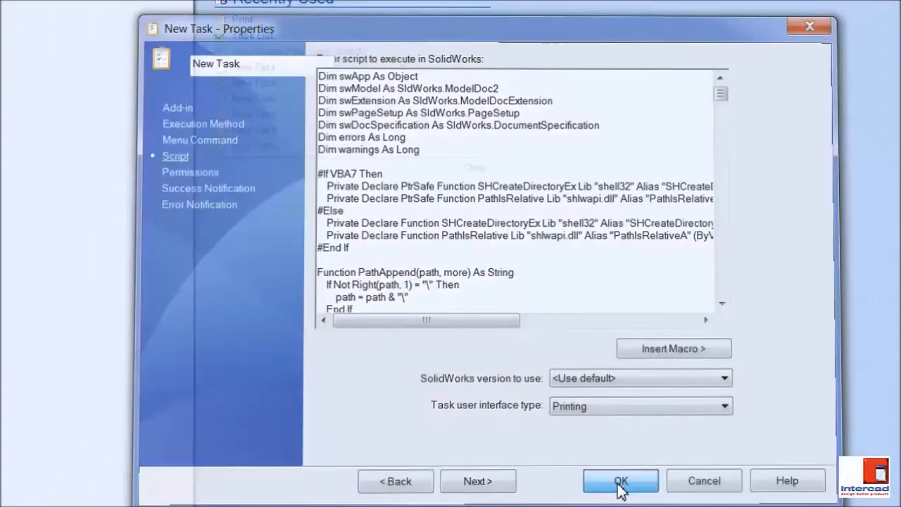
left_click(620, 482)
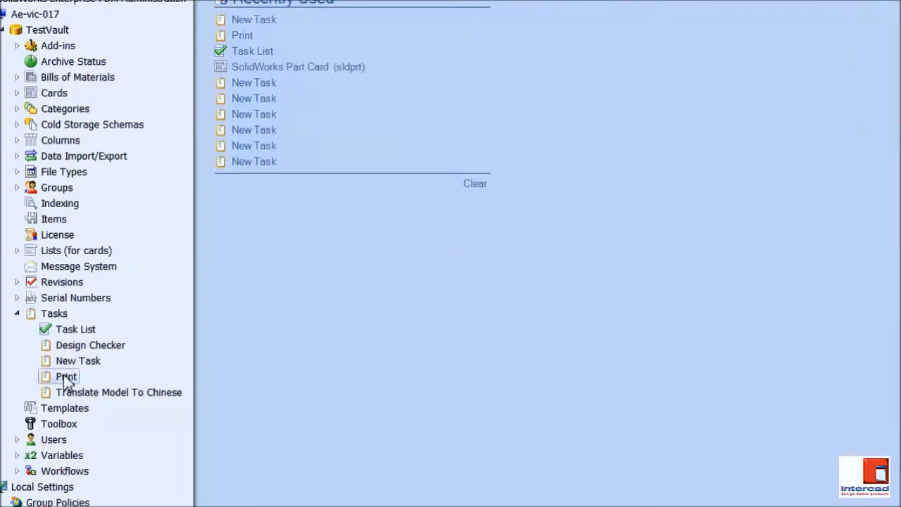
double_click(65, 377)
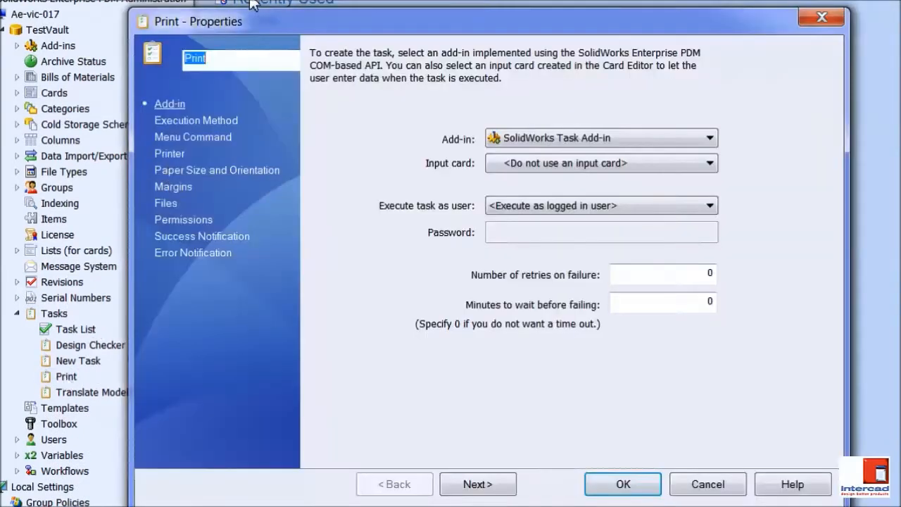
left_click(196, 120)
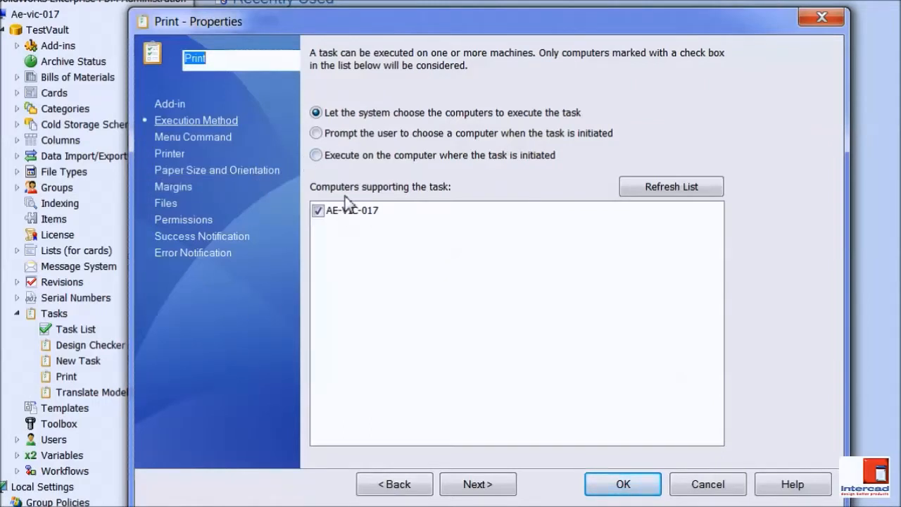
mouse_move(218, 158)
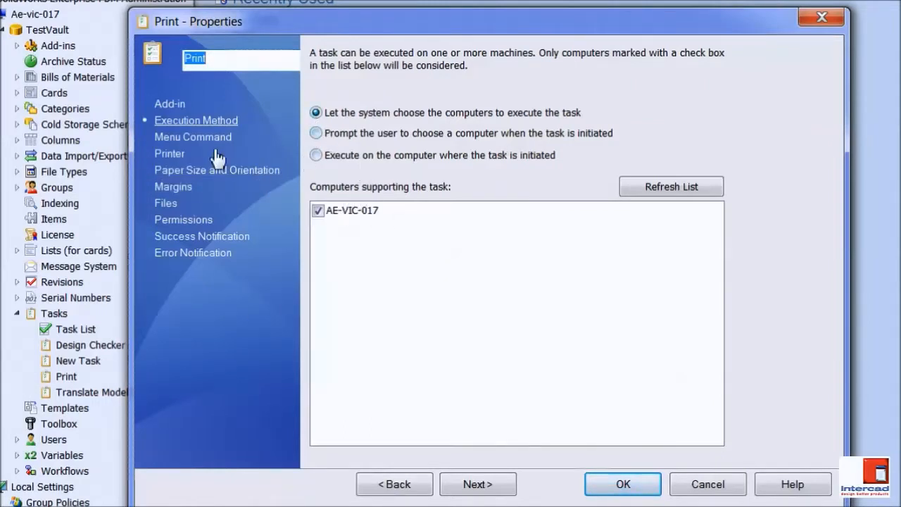
left_click(191, 136)
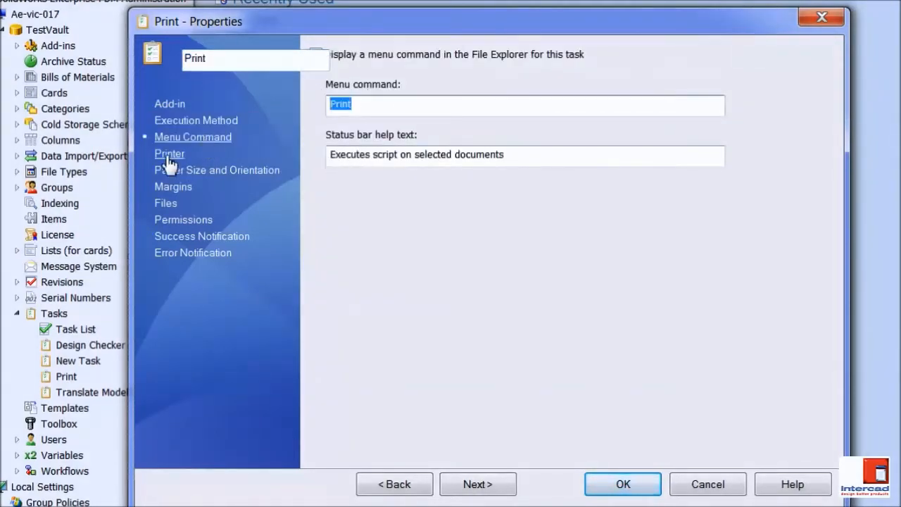
left_click(169, 153)
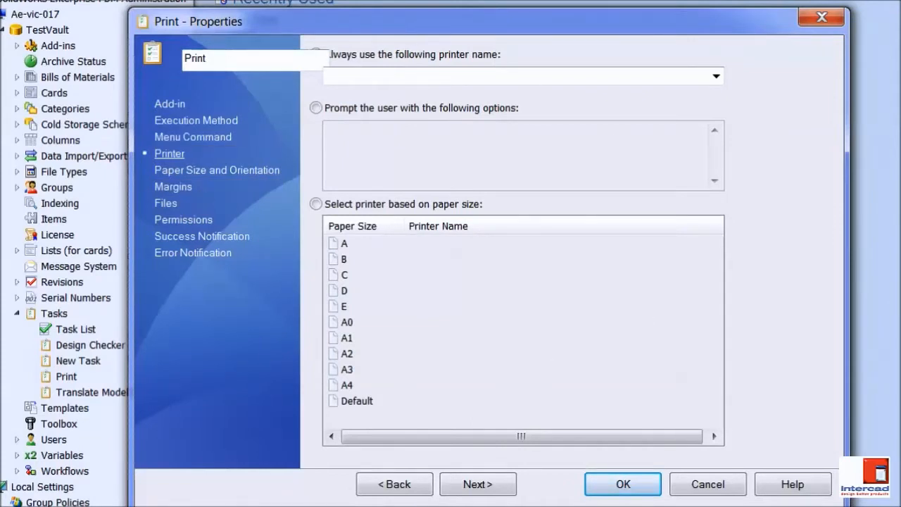
left_click(217, 168)
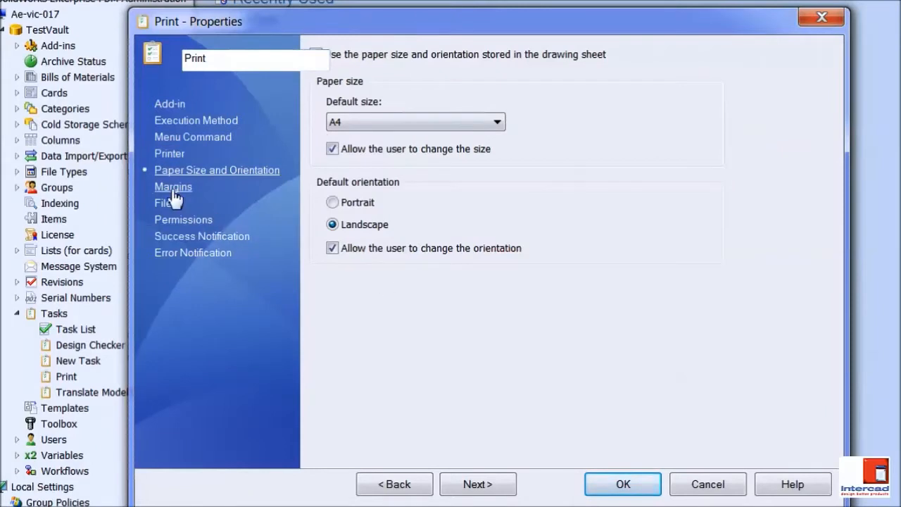
left_click(172, 186)
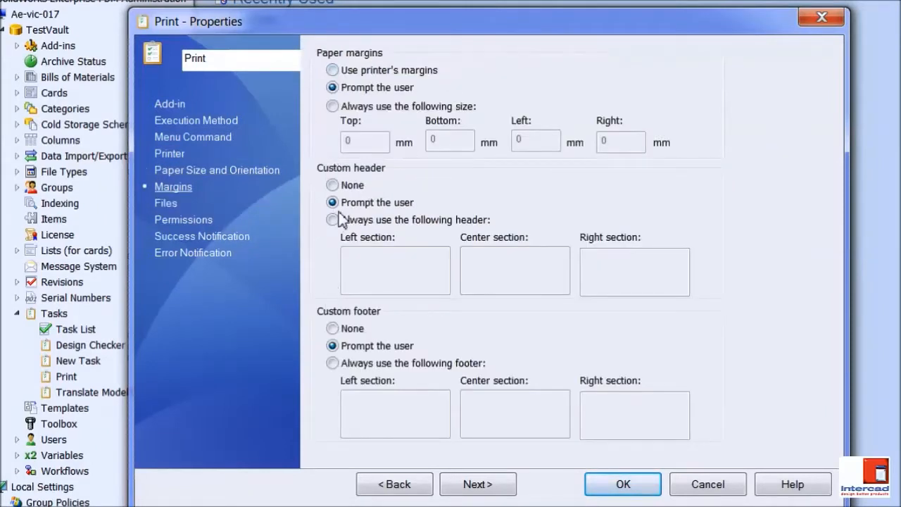
mouse_move(168, 211)
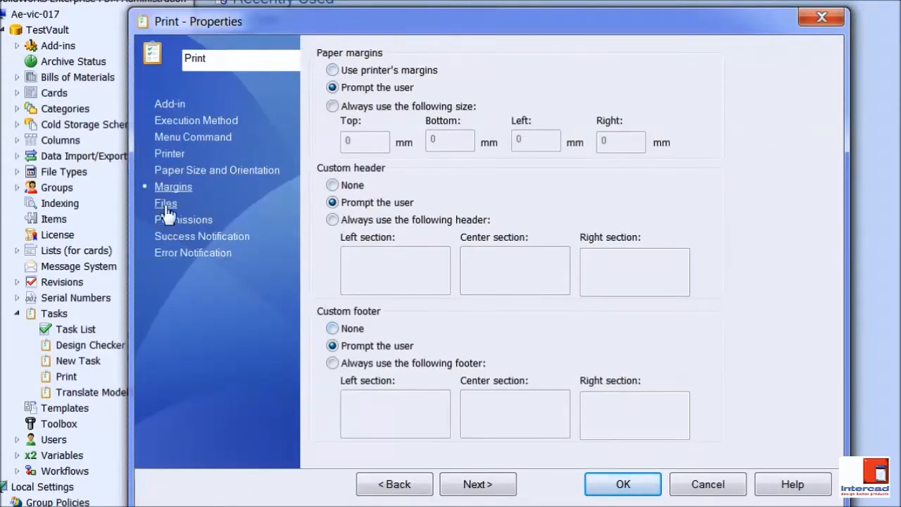
left_click(167, 203)
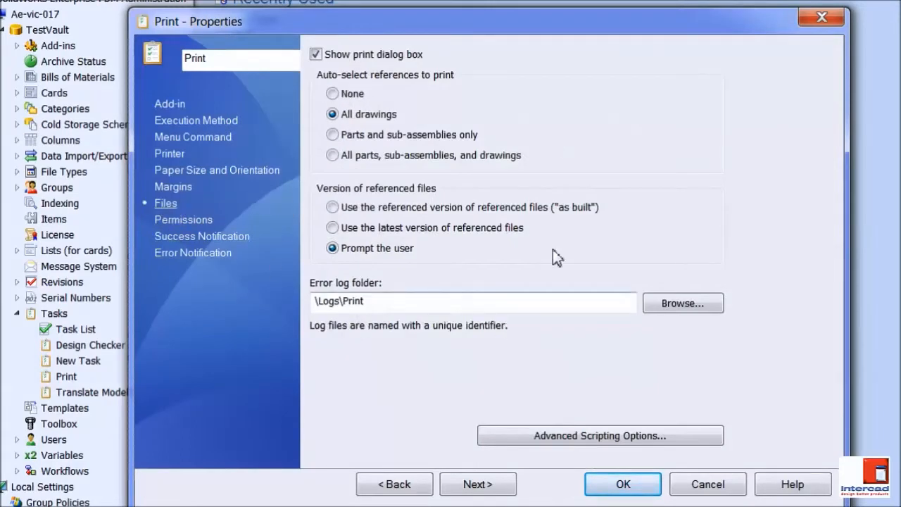
left_click(183, 220)
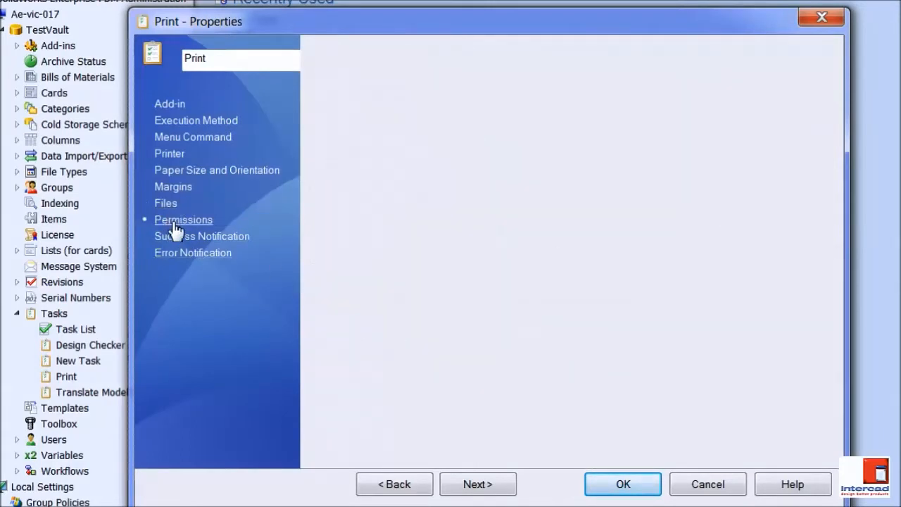
left_click(202, 237)
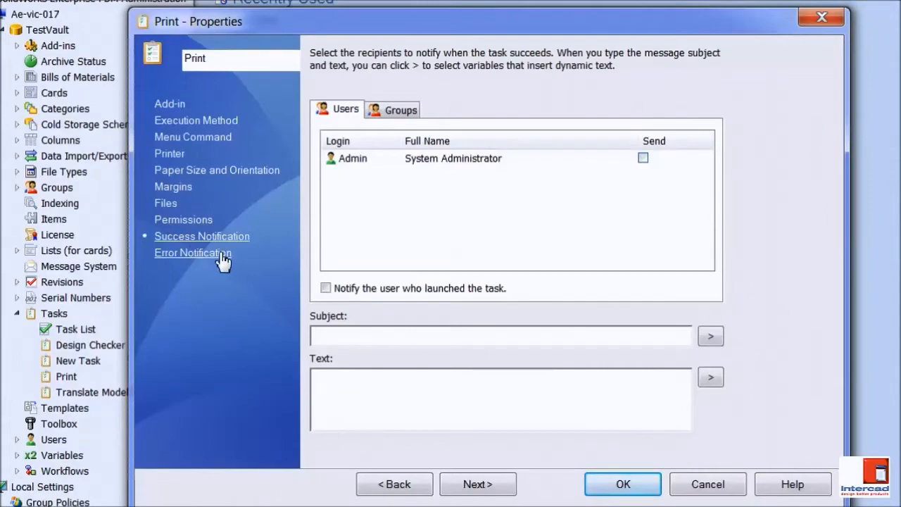
left_click(193, 253)
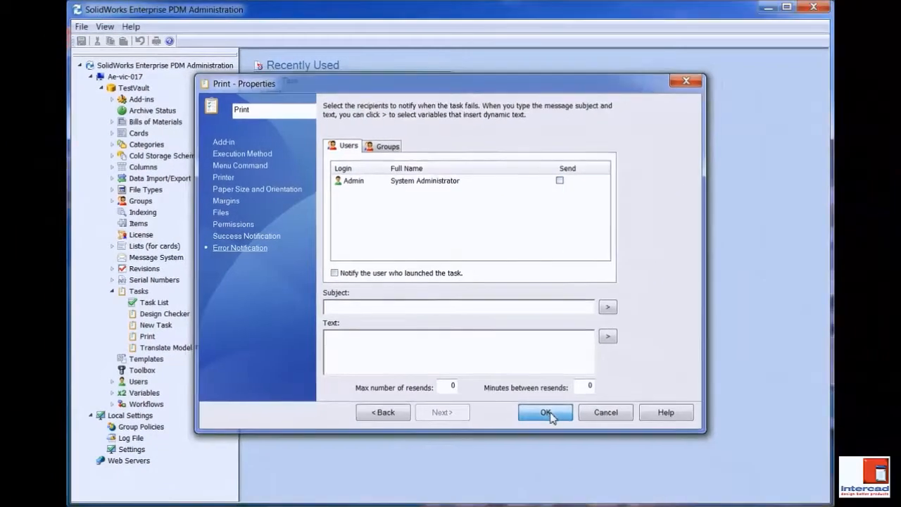
left_click(545, 411)
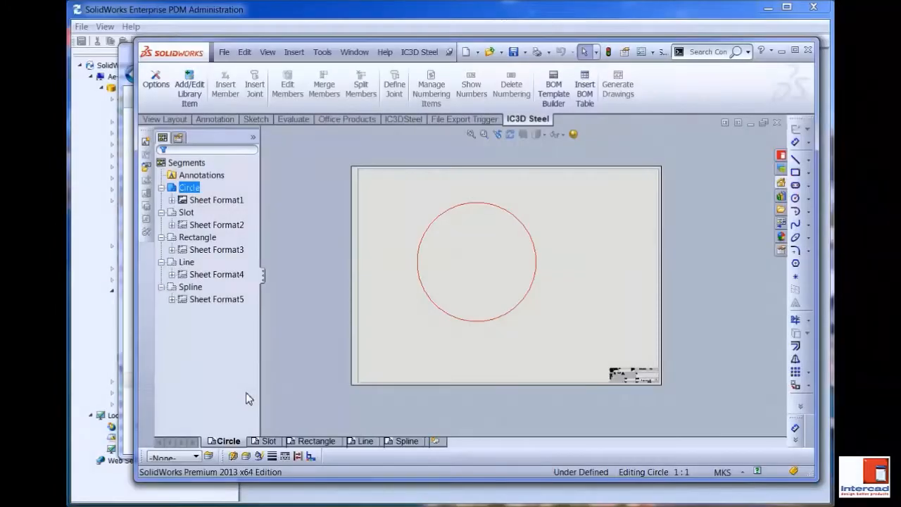
mouse_move(450, 430)
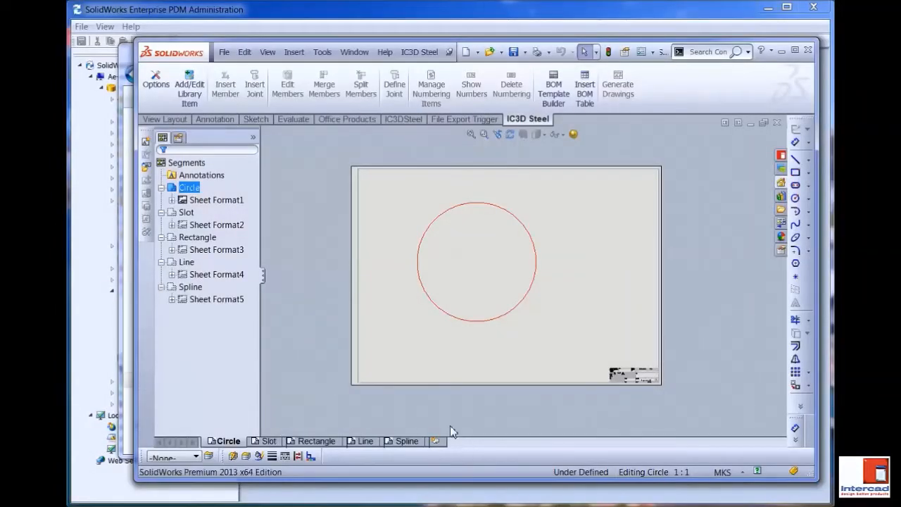
- View the Slot, Line and Spline sheets of the drawing in turn
left_click(270, 441)
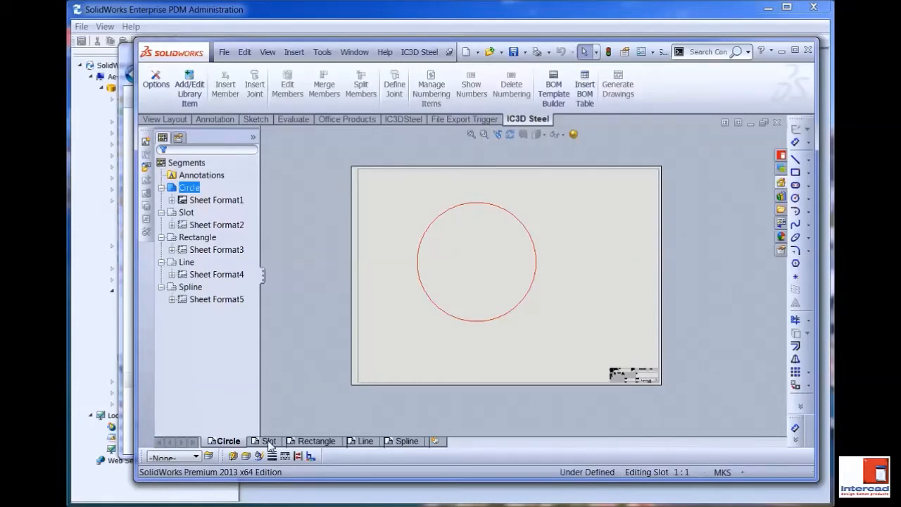
left_click(365, 441)
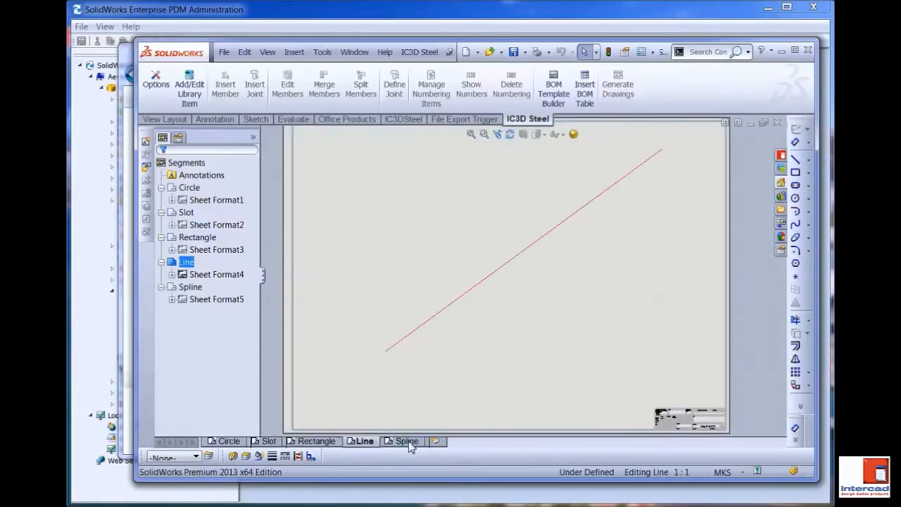
left_click(405, 440)
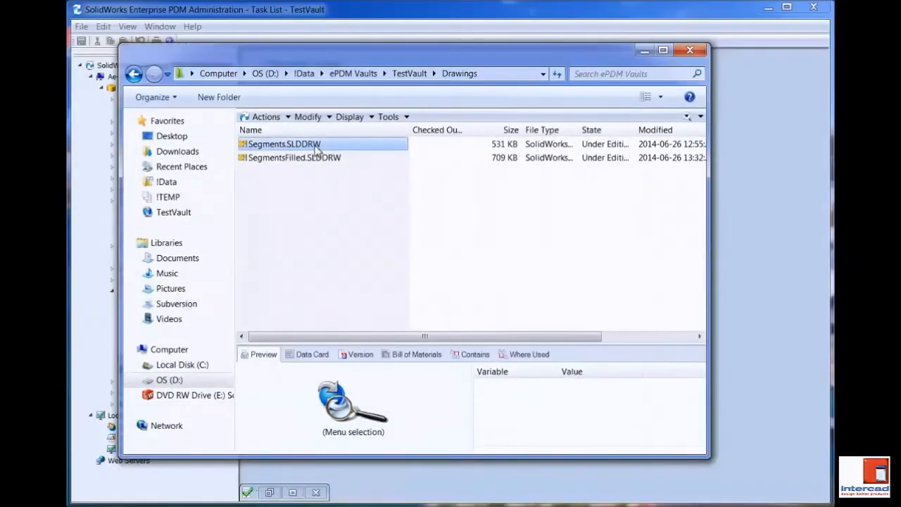
- Print Segments.SLDDRW through the vault, review the Files and Margins options, then dismiss the dialog
right_click(284, 144)
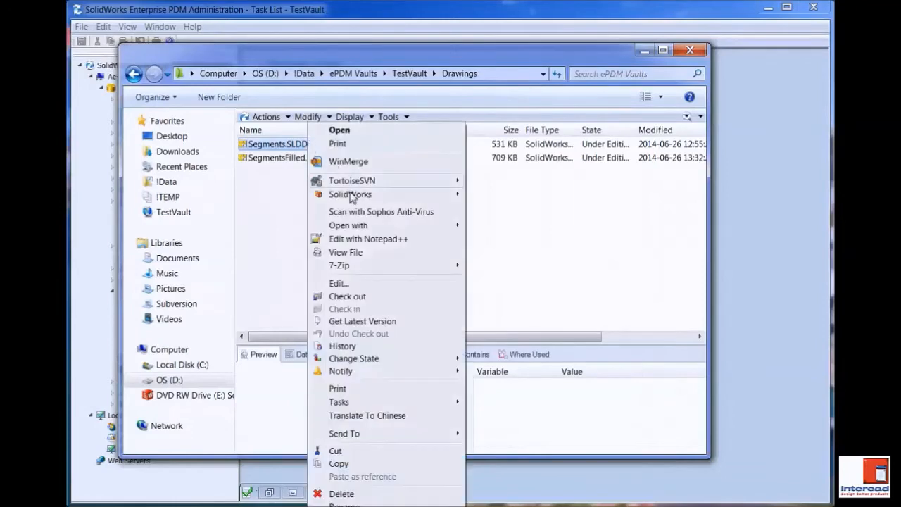
left_click(338, 129)
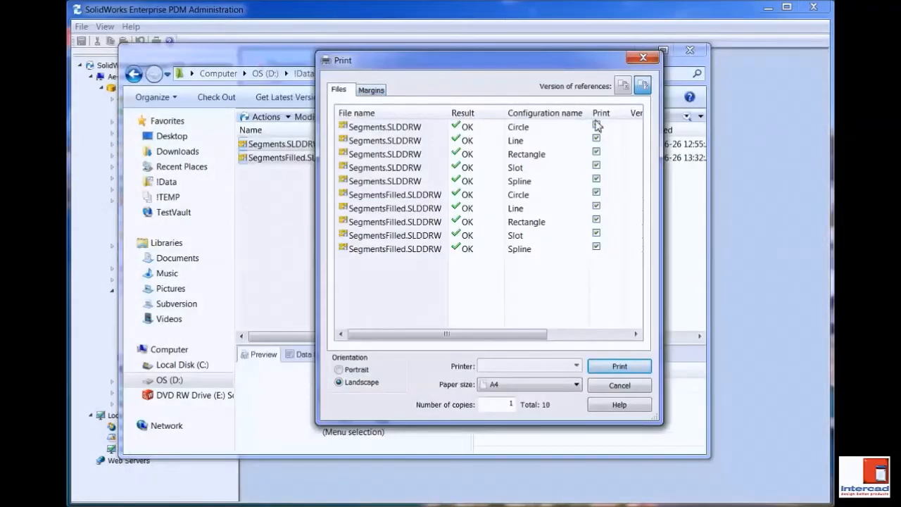
left_click(597, 124)
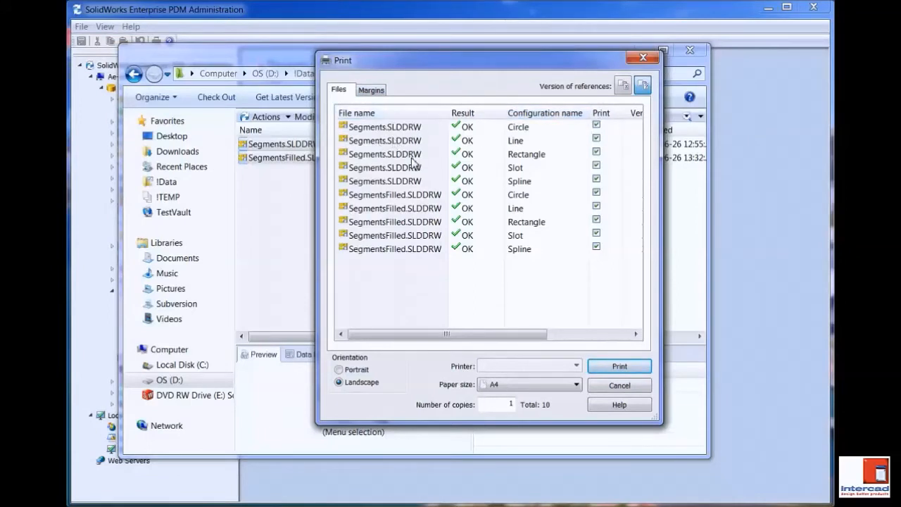
left_click(372, 90)
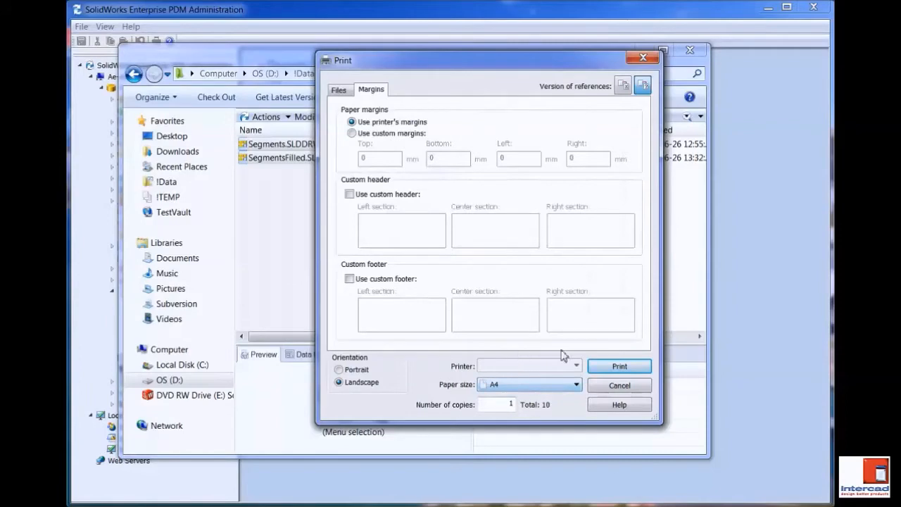
left_click(618, 385)
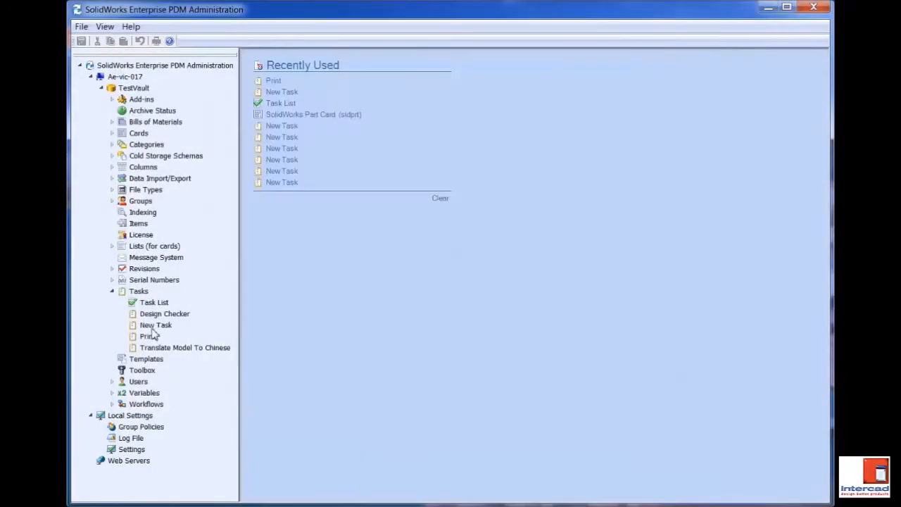
- Set the Print task's printer to Microsoft XPS Document Writer and check the paper settings
left_click(146, 335)
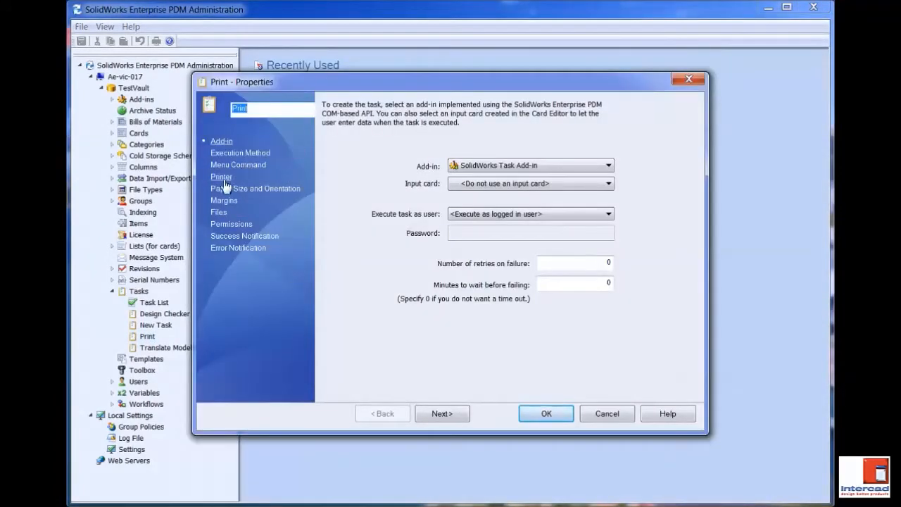
left_click(221, 177)
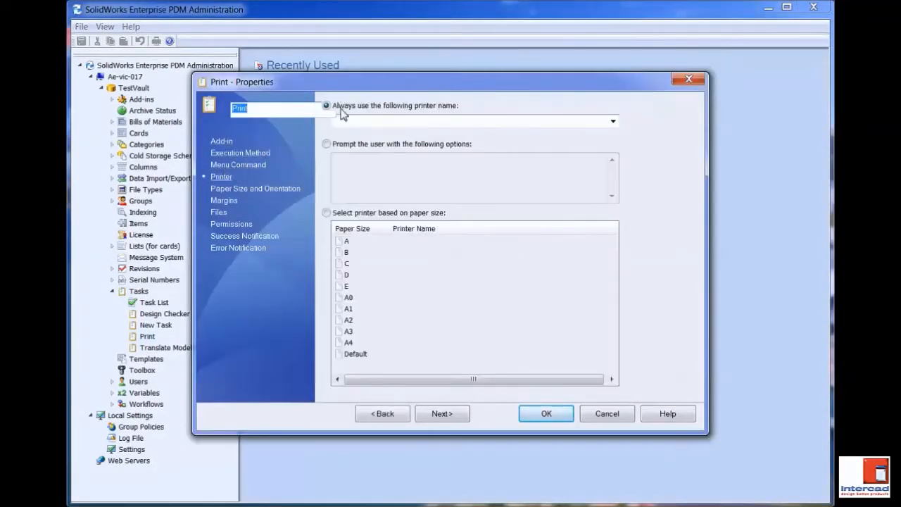
mouse_move(580, 121)
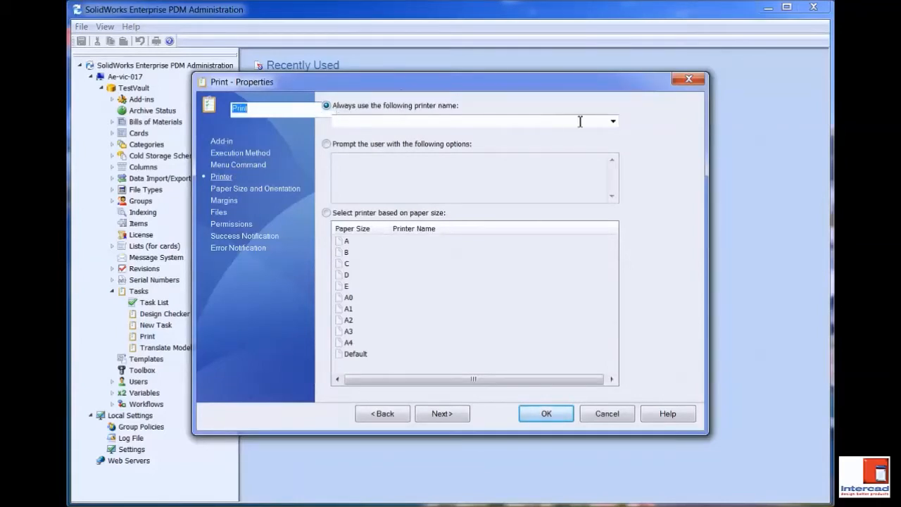
left_click(611, 121)
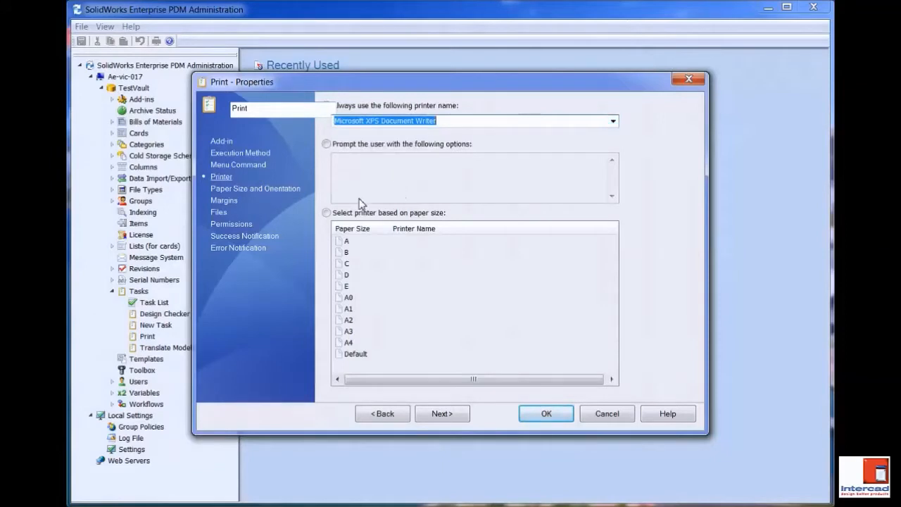
mouse_move(380, 203)
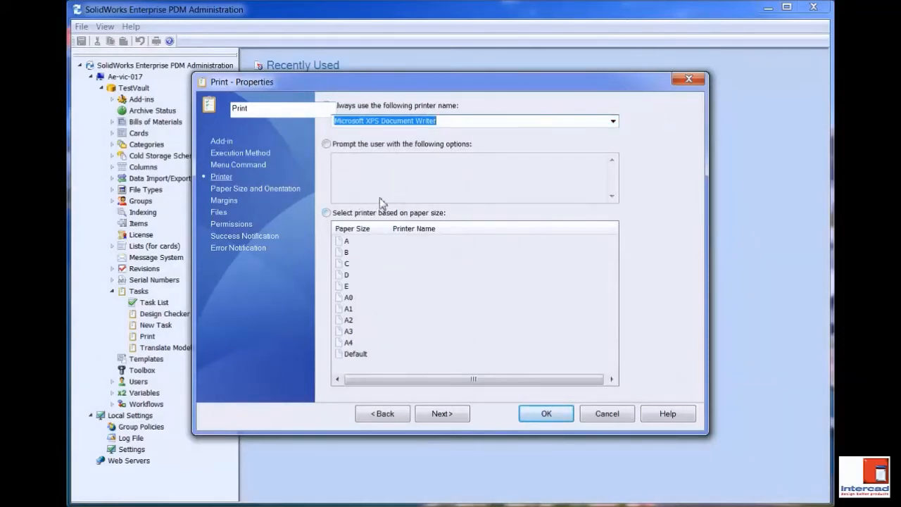
left_click(255, 188)
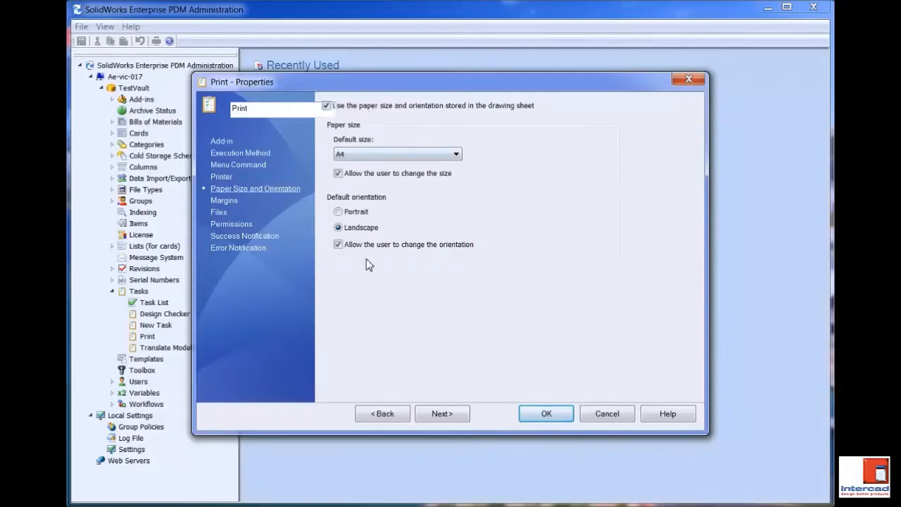
- Untick Show print dialog box on the Files page and save the task properties
left_click(219, 212)
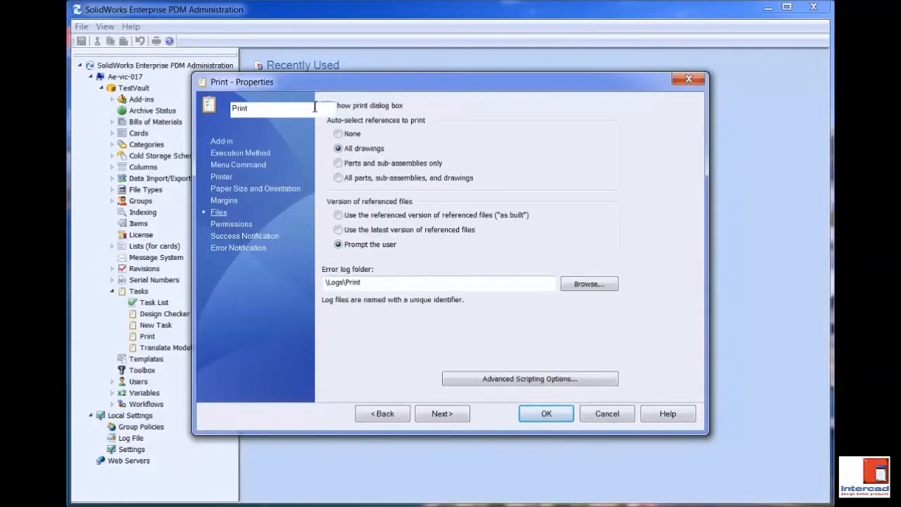
mouse_move(329, 107)
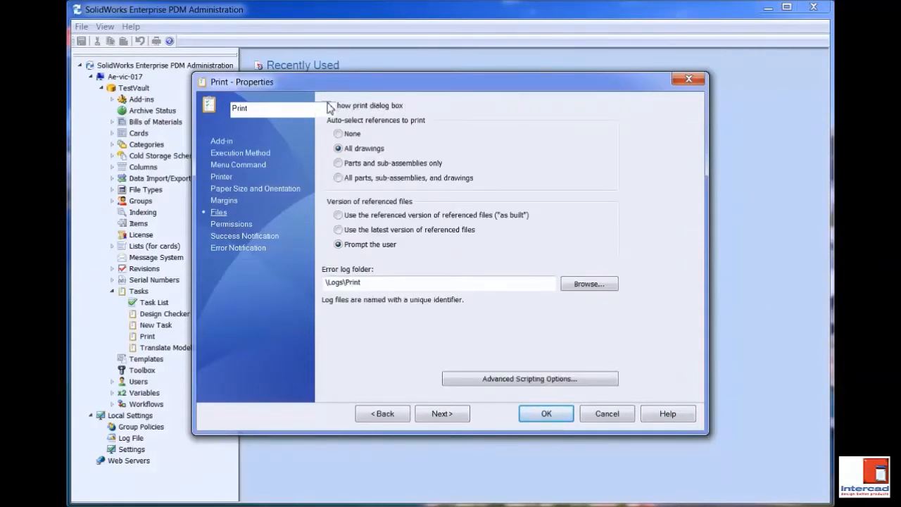
left_click(332, 104)
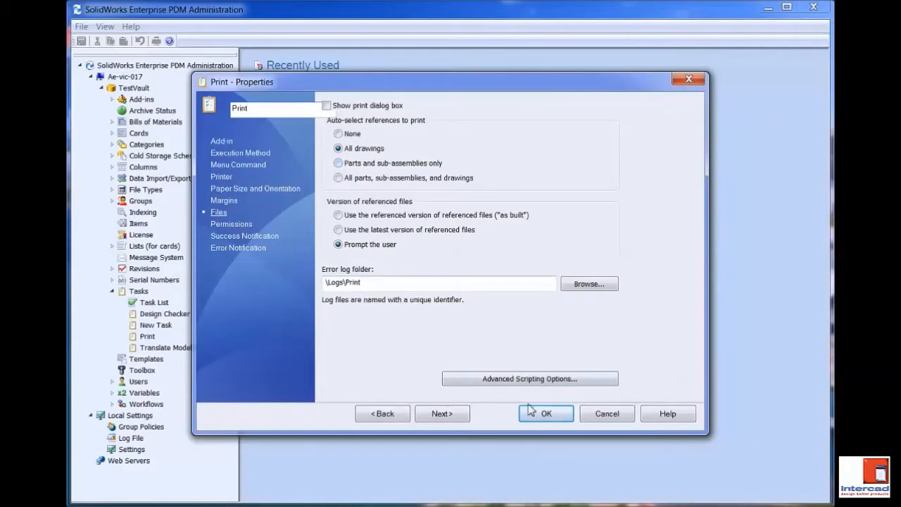
left_click(546, 414)
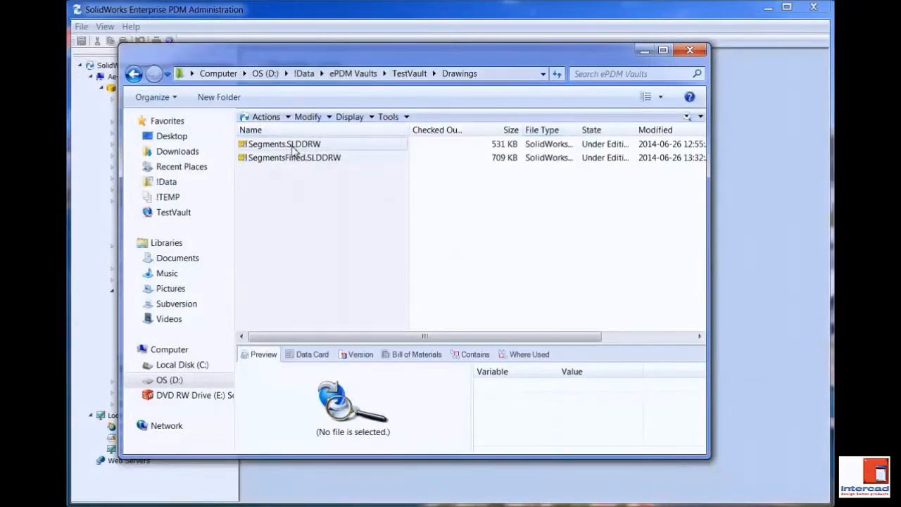
- Bring up the vault actions menu in the Drawings folder to print the drawings
right_click(285, 143)
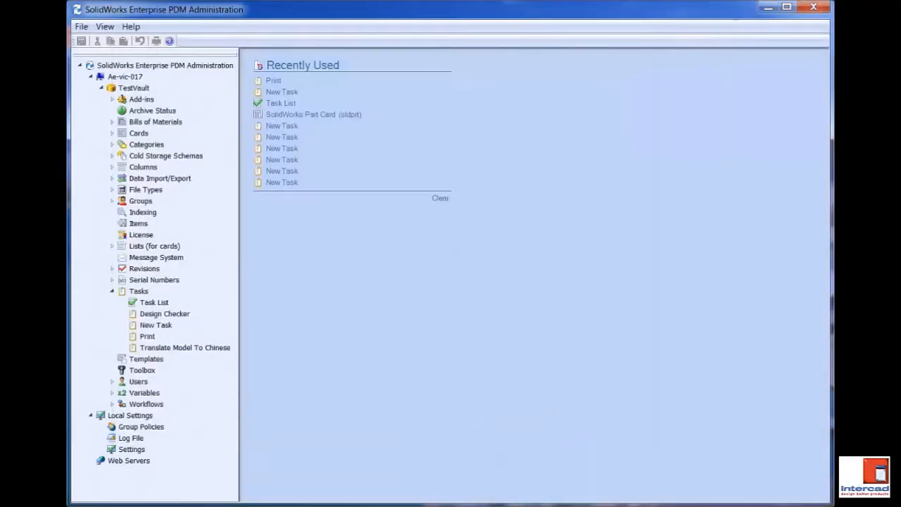
- Watch the pending Print task in the Task List and save its sheets to the desktop as 1.xps and 2.xps
double_click(153, 301)
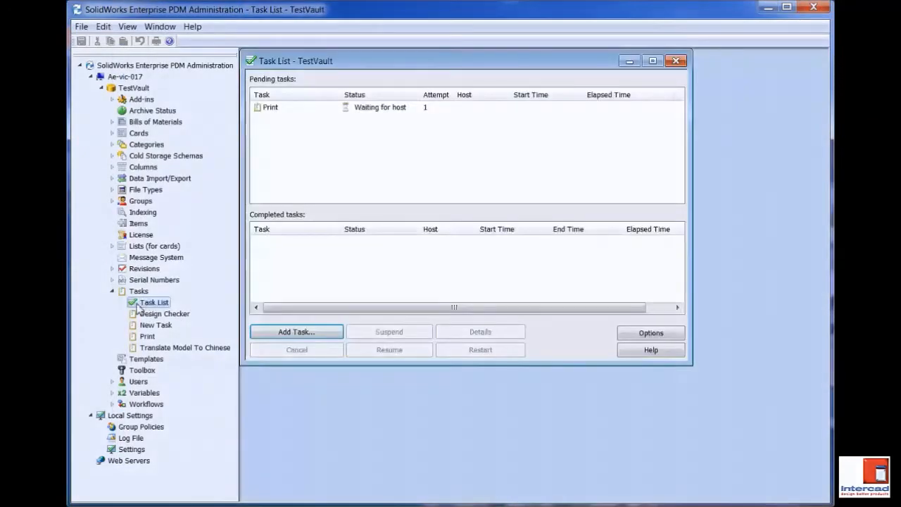
left_click(270, 107)
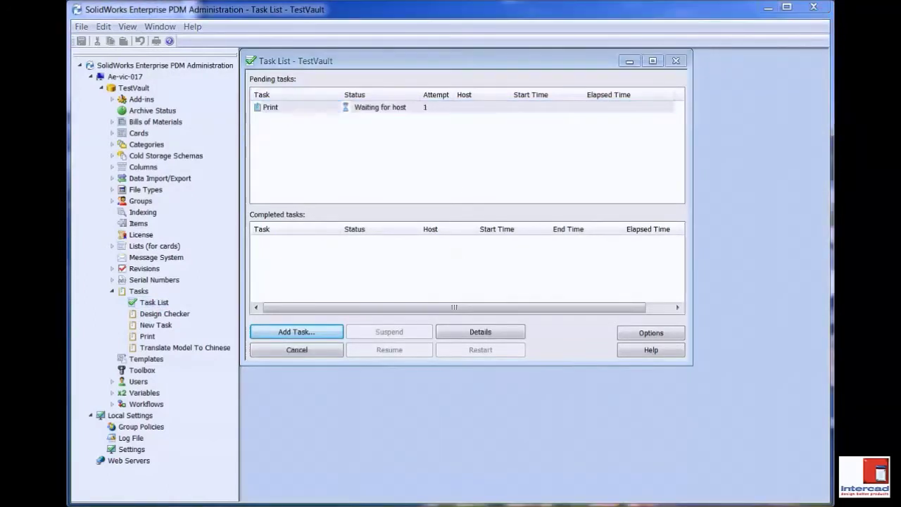
mouse_move(488, 169)
type("1")
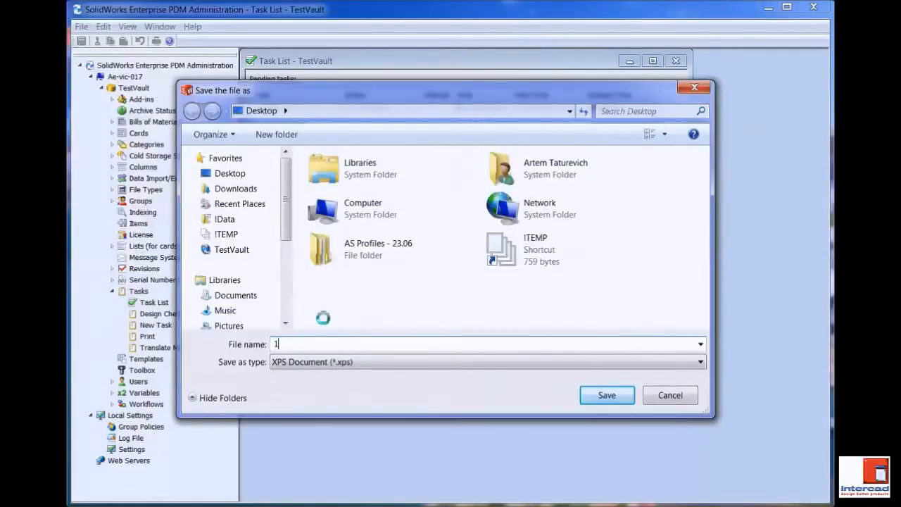
left_click(605, 394)
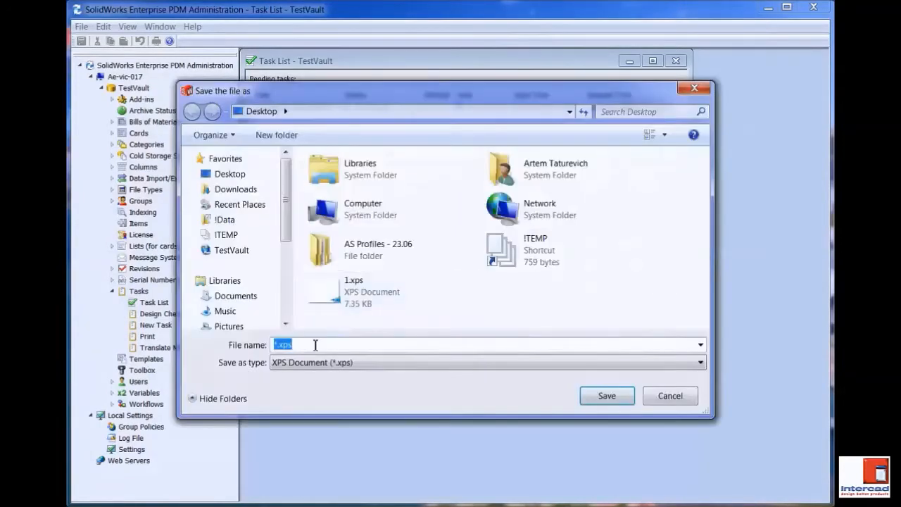
left_click(605, 394)
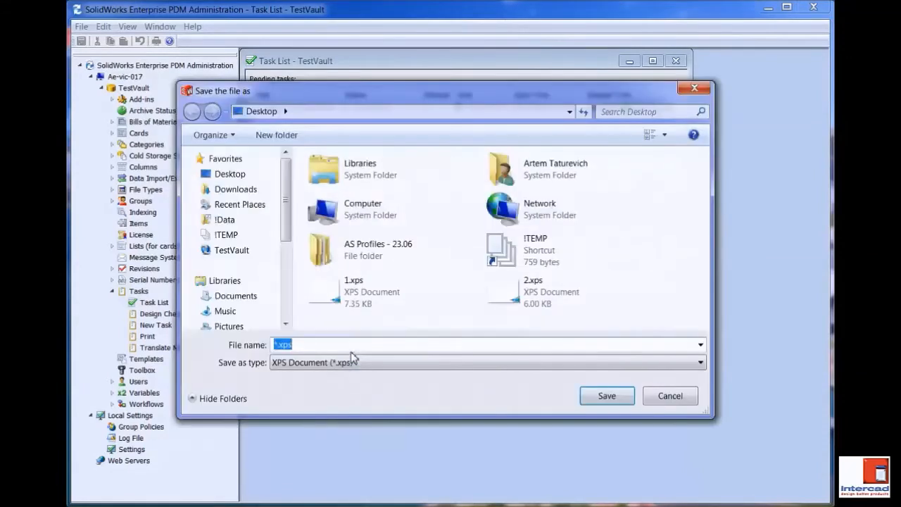
left_click(605, 396)
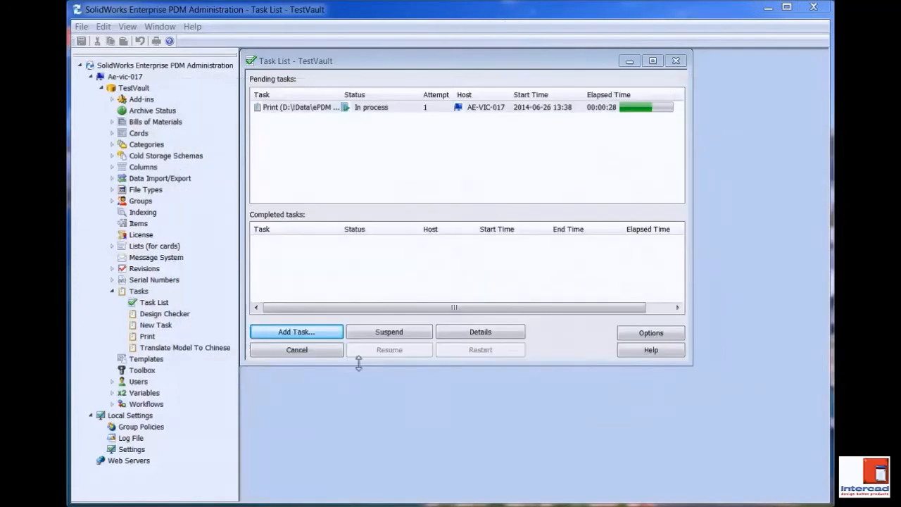
mouse_move(572, 116)
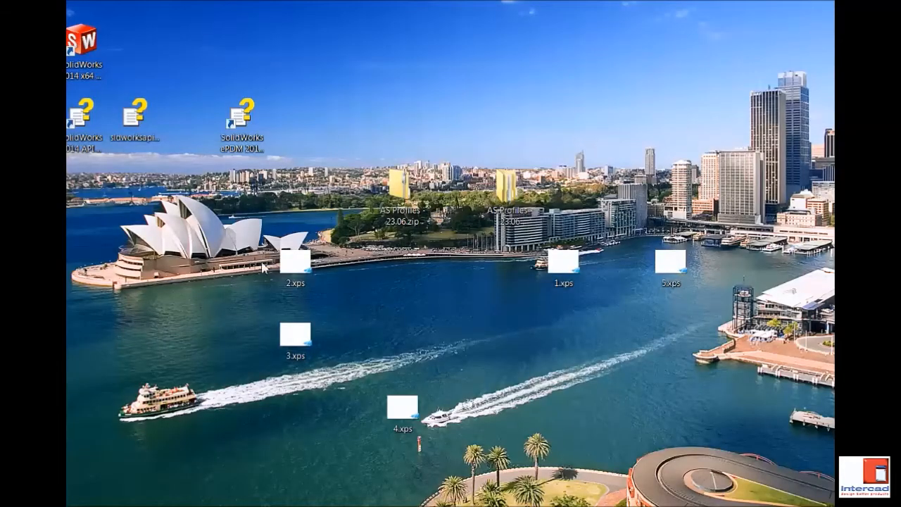
mouse_move(711, 462)
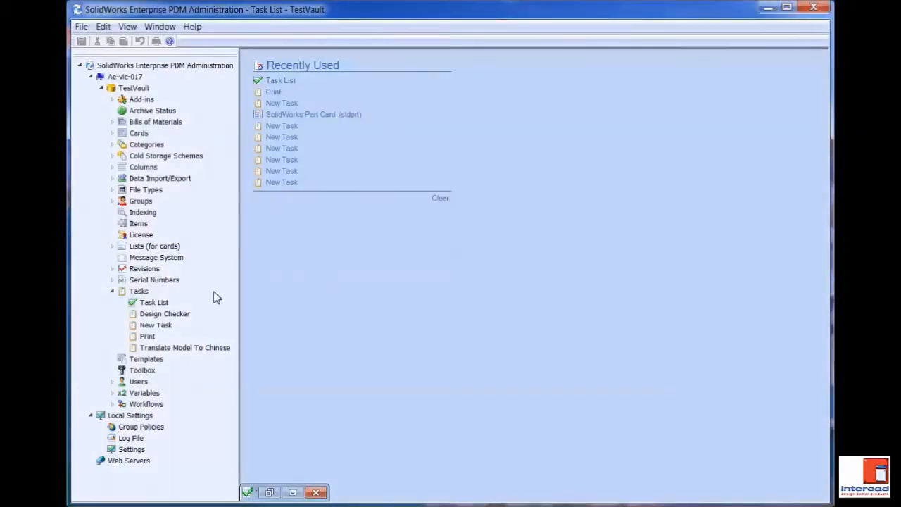
- Reopen the Print task properties and review its Execution, Printer, Margins and Files pages
left_click(146, 337)
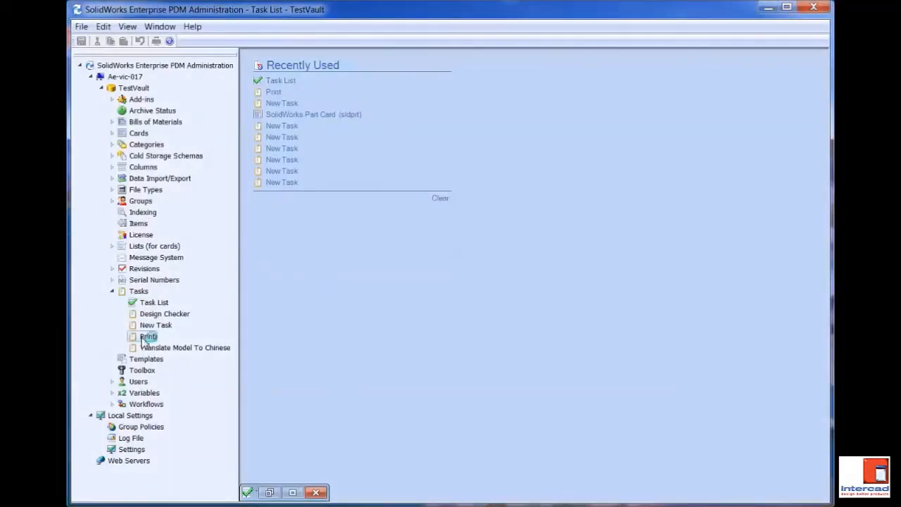
double_click(148, 335)
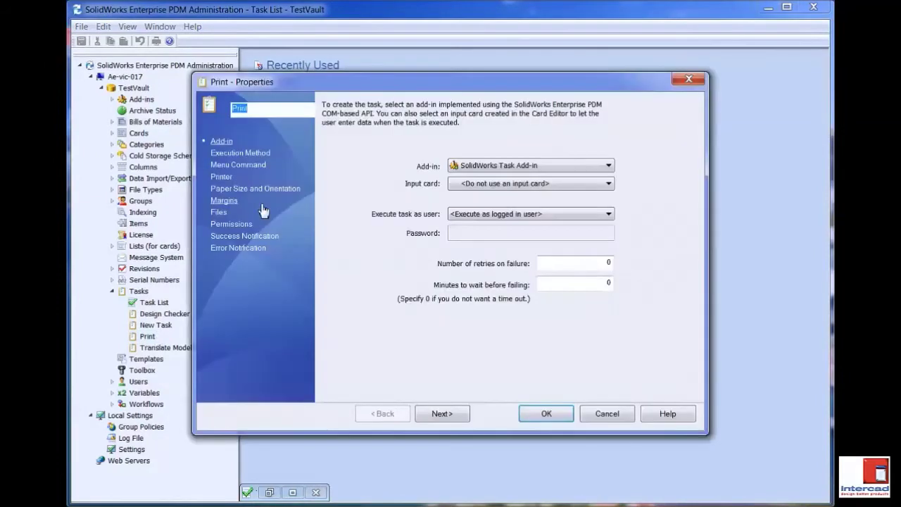
left_click(240, 152)
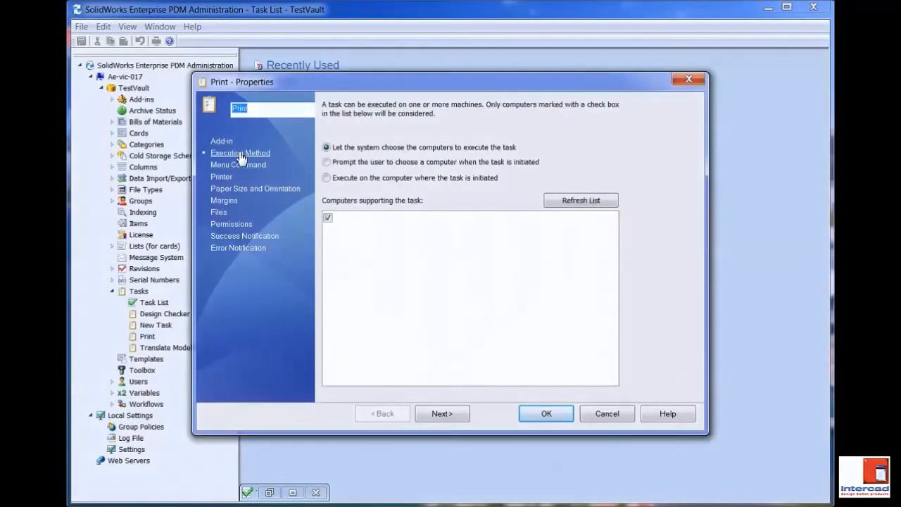
left_click(221, 176)
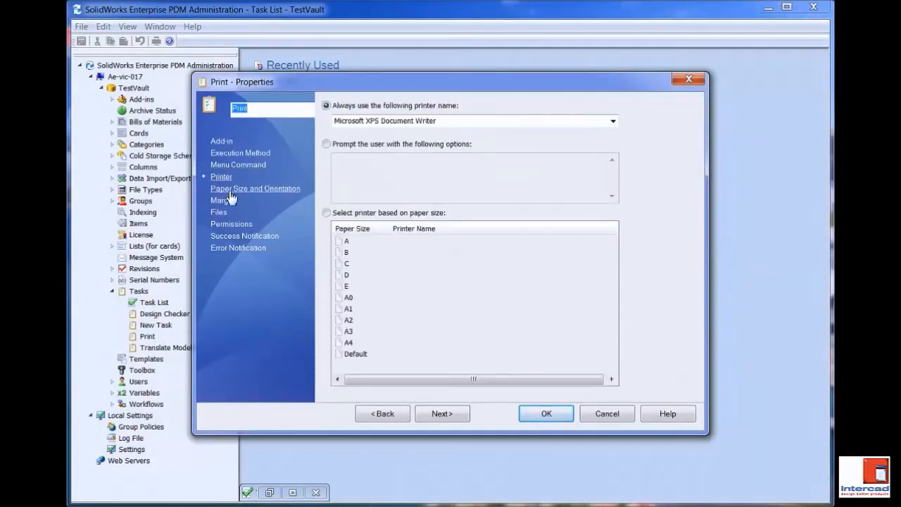
mouse_move(245, 197)
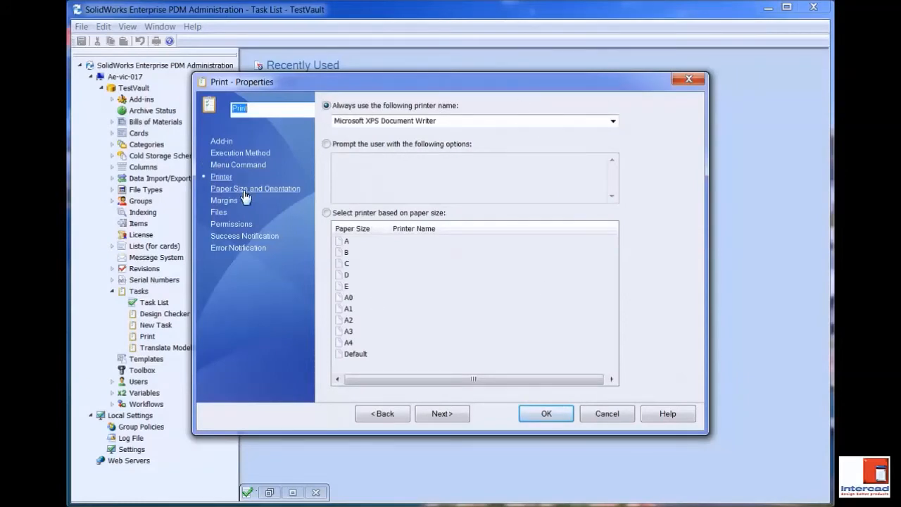
left_click(224, 199)
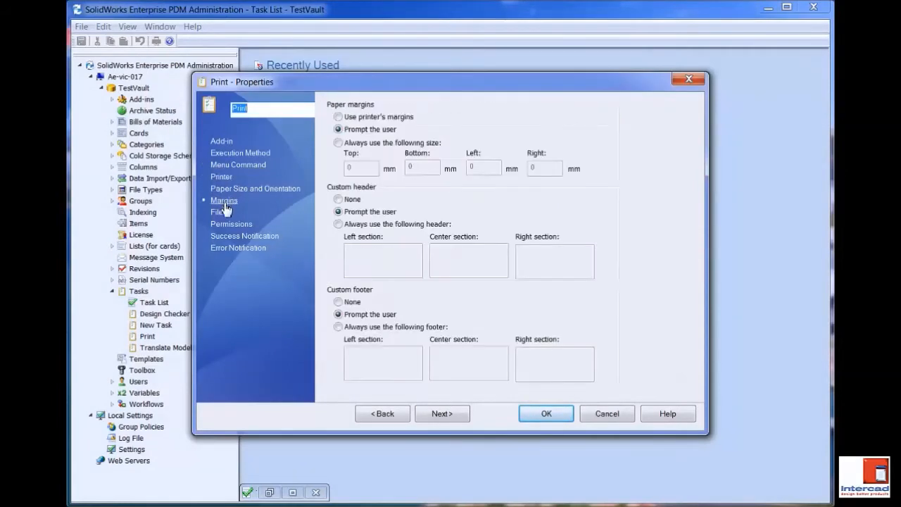
mouse_move(217, 219)
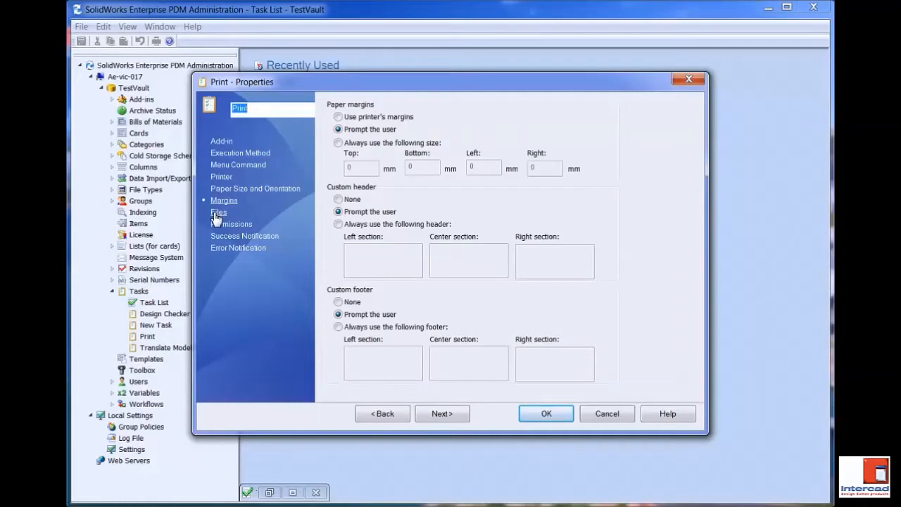
left_click(218, 212)
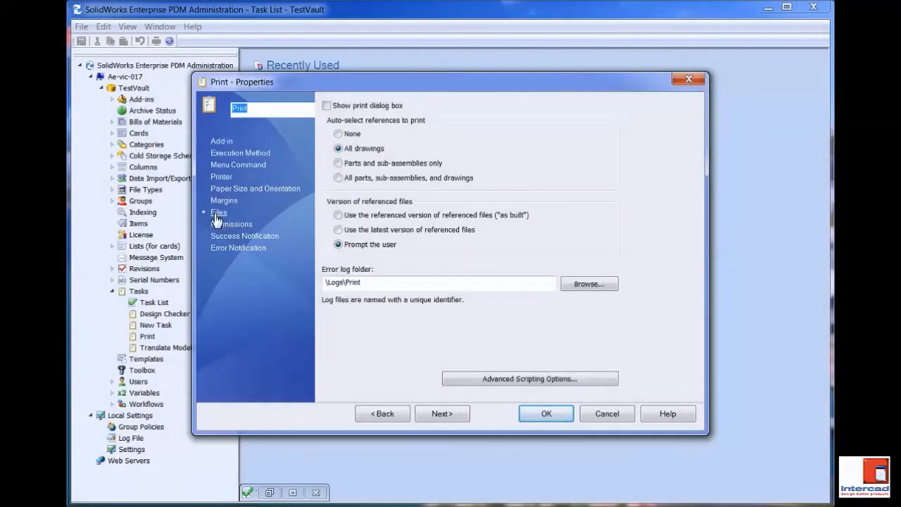
mouse_move(518, 241)
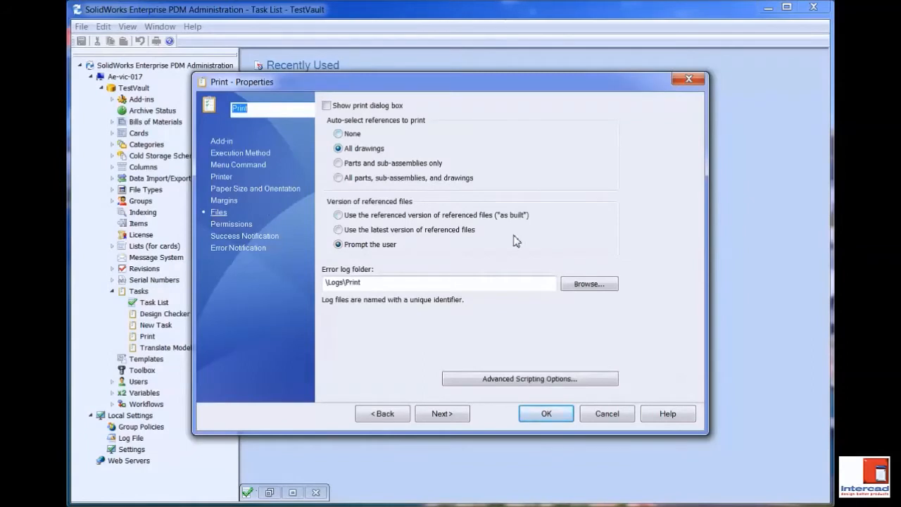
mouse_move(218, 214)
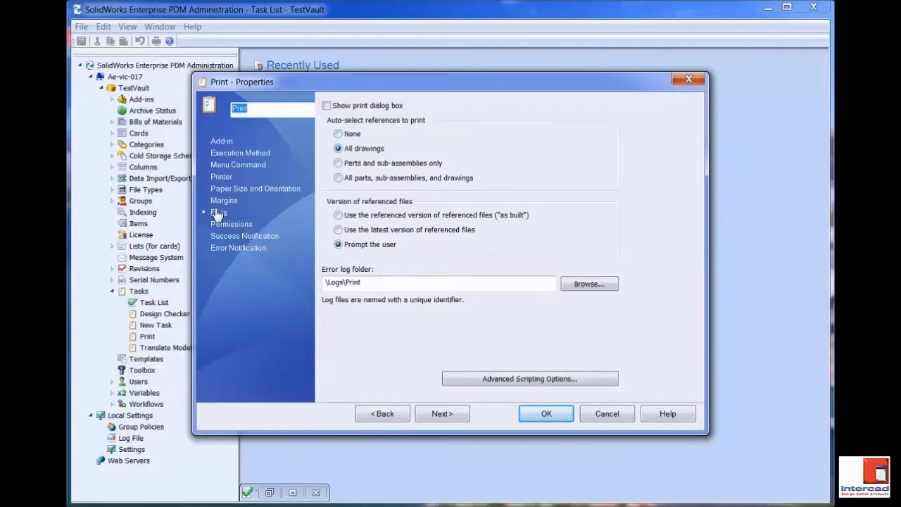
mouse_move(513, 379)
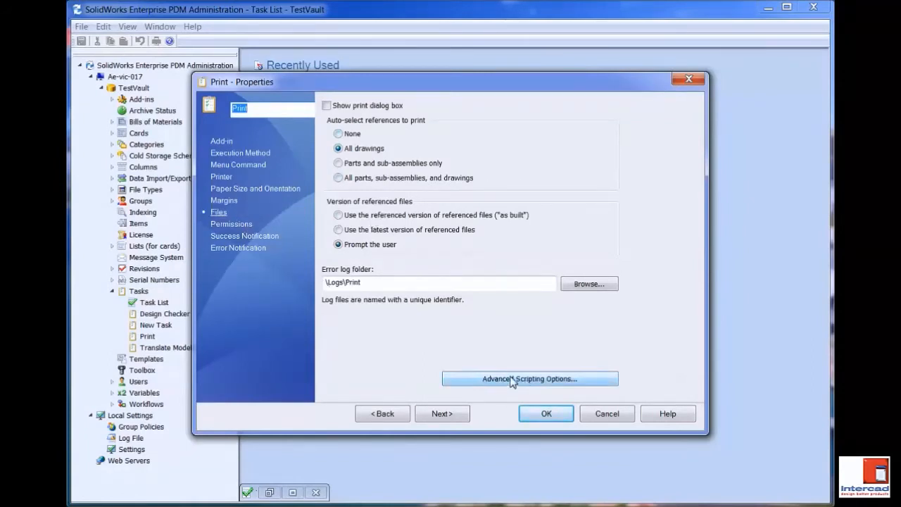
- Open Advanced Scripting Options and read through the print script down to Sub main()
left_click(529, 378)
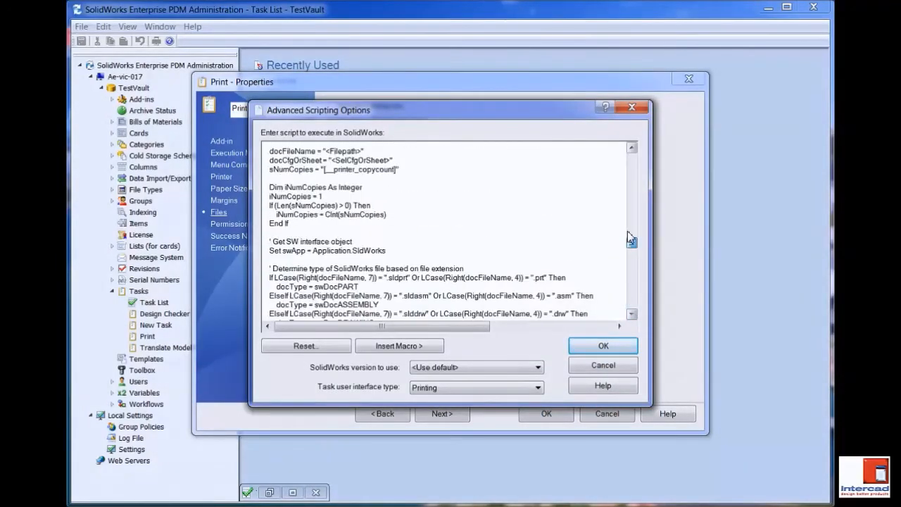
scroll("down", 3)
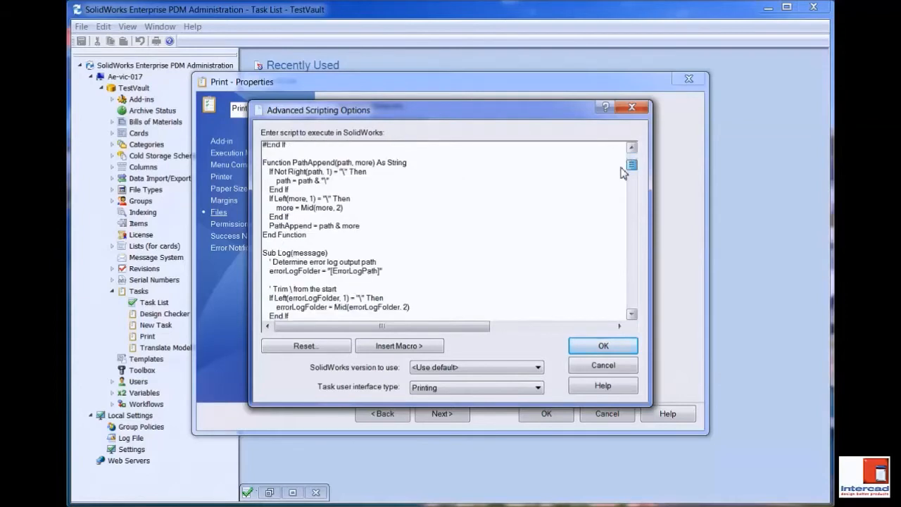
scroll("down", 3)
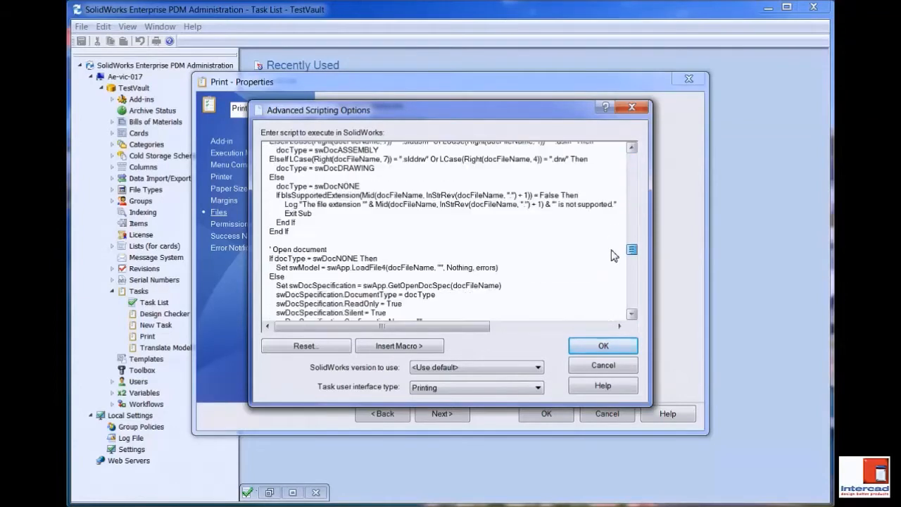
scroll("up", 3)
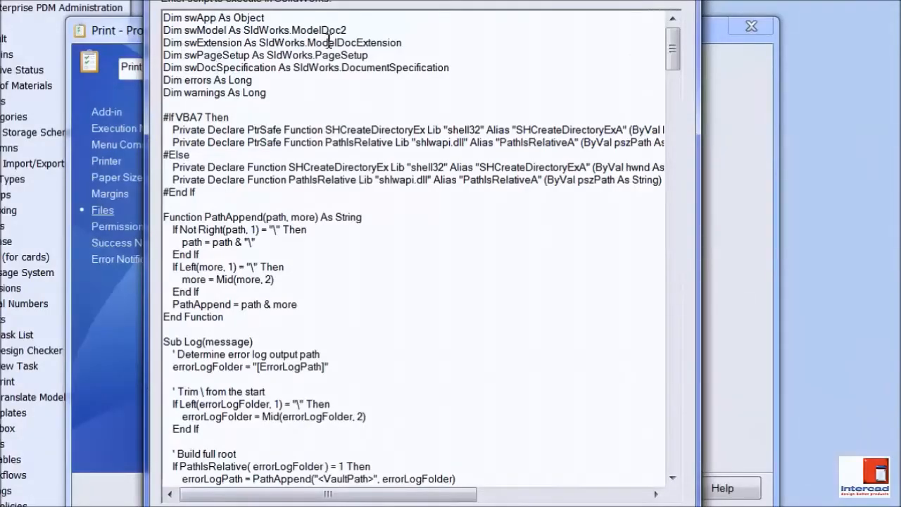
scroll("down", 3)
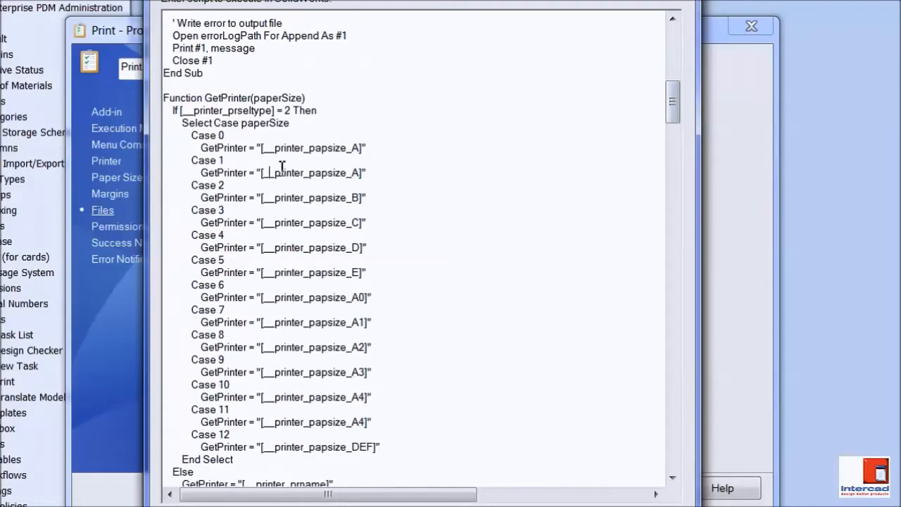
scroll("down", 3)
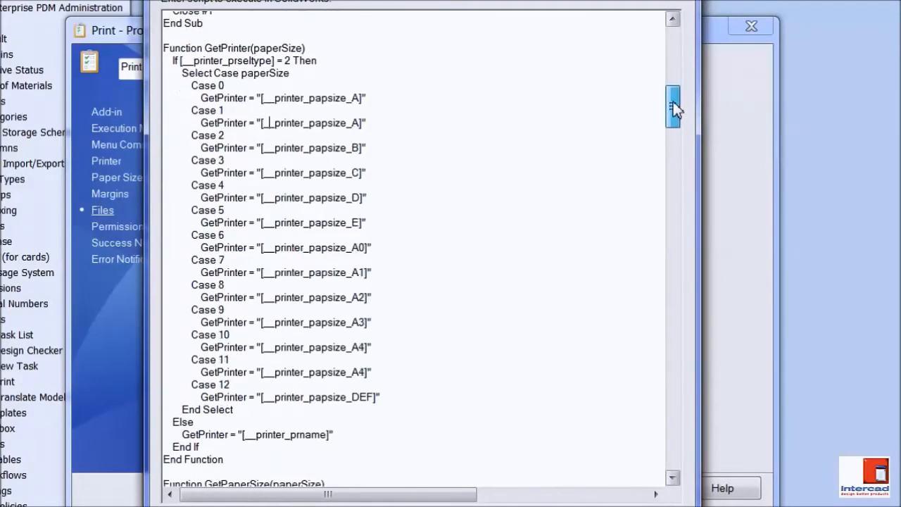
scroll("down", 3)
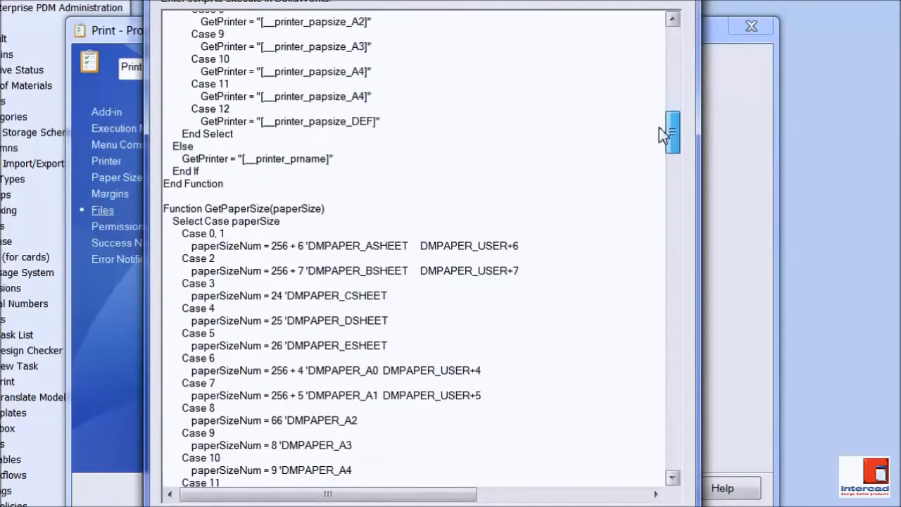
scroll("down", 3)
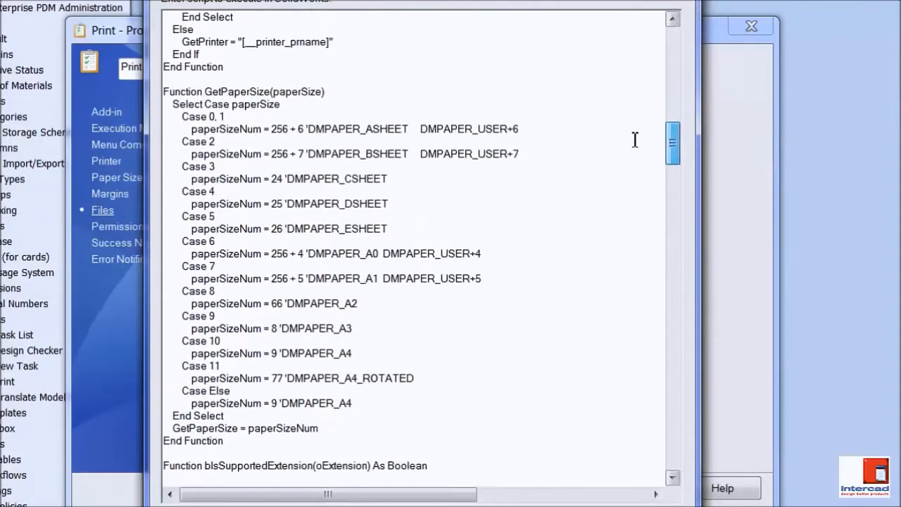
scroll("down", 3)
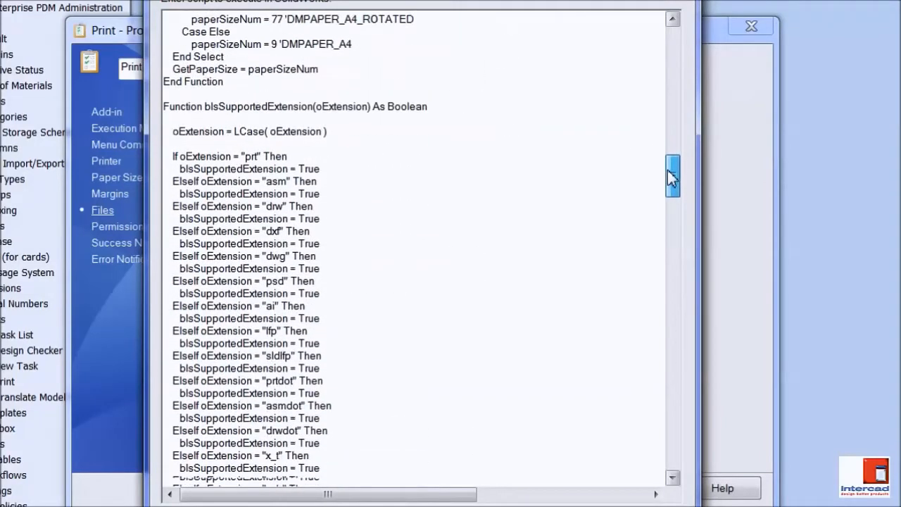
scroll("down", 3)
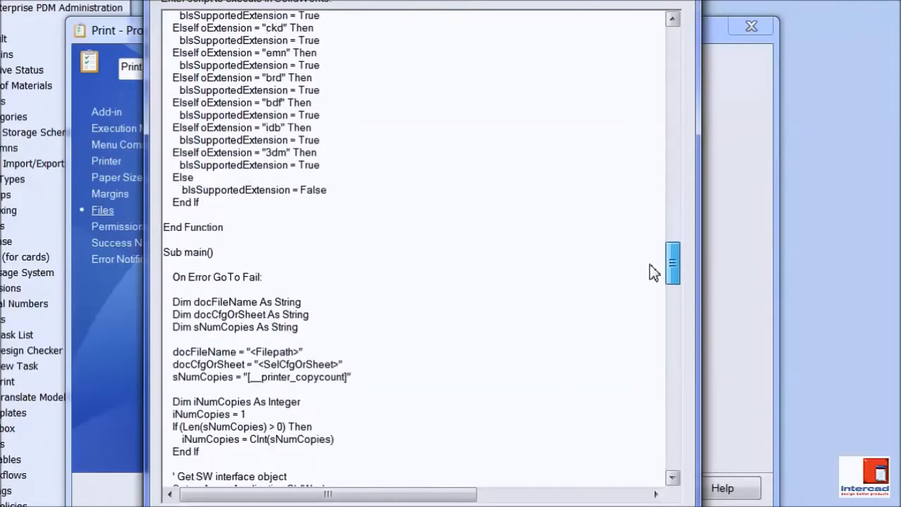
scroll("down", 3)
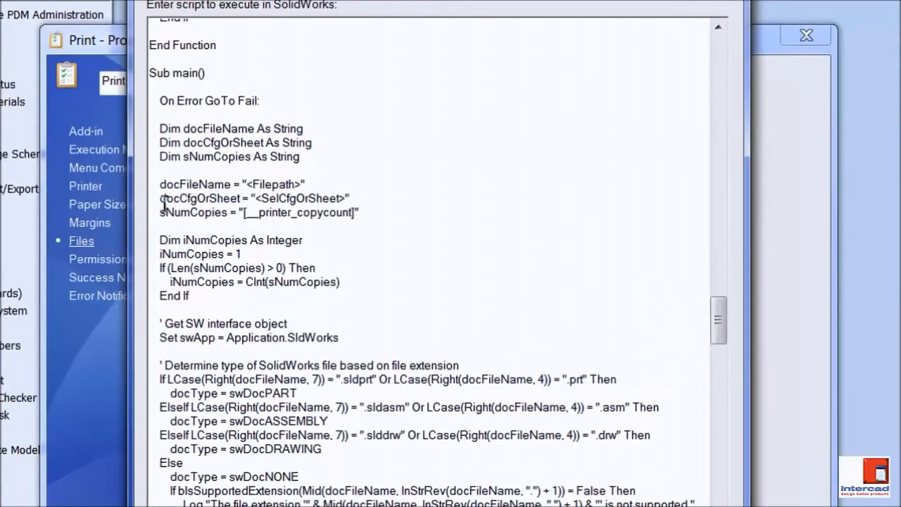
mouse_move(239, 143)
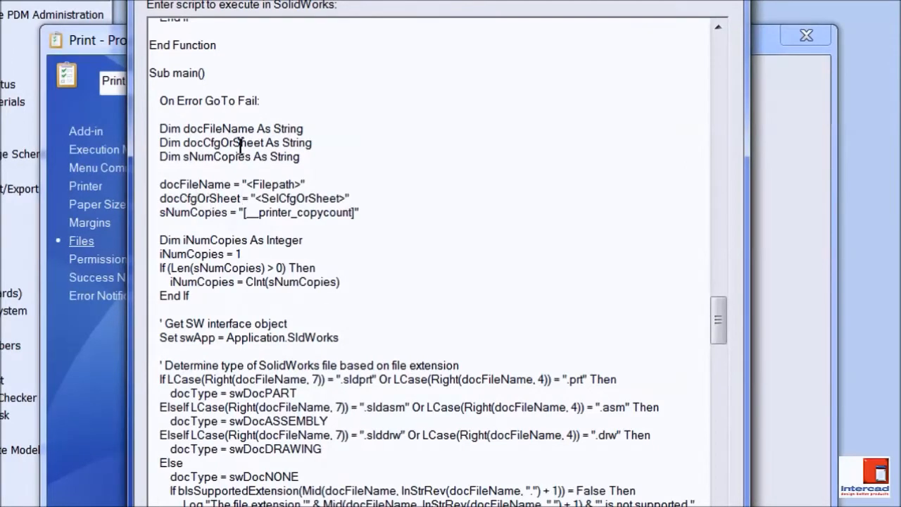
mouse_move(181, 175)
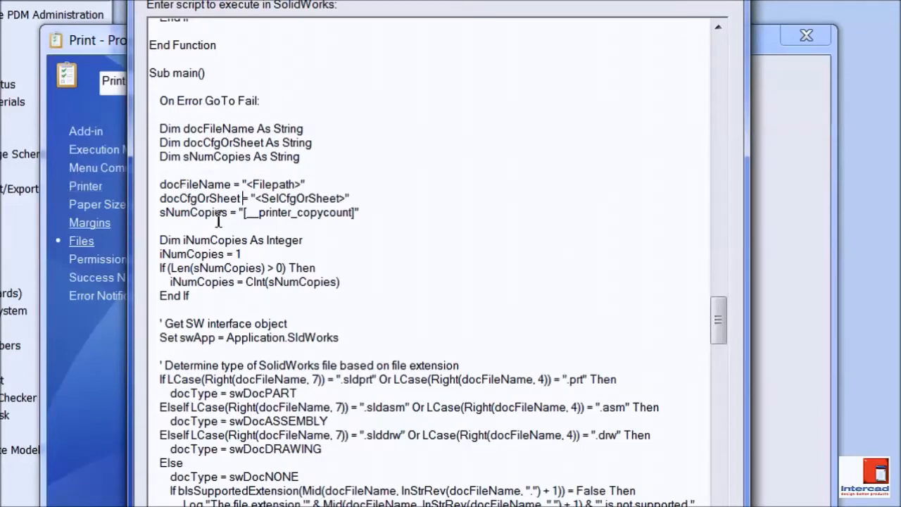
mouse_move(594, 6)
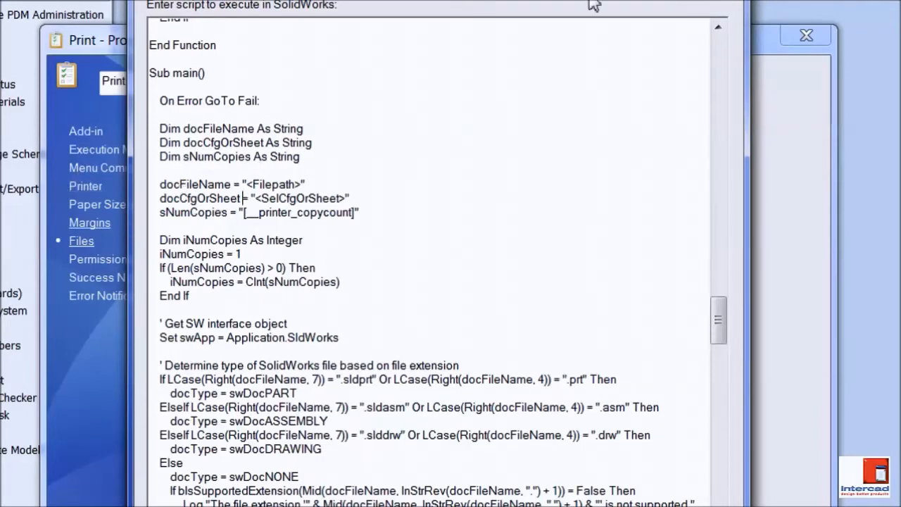
mouse_move(276, 232)
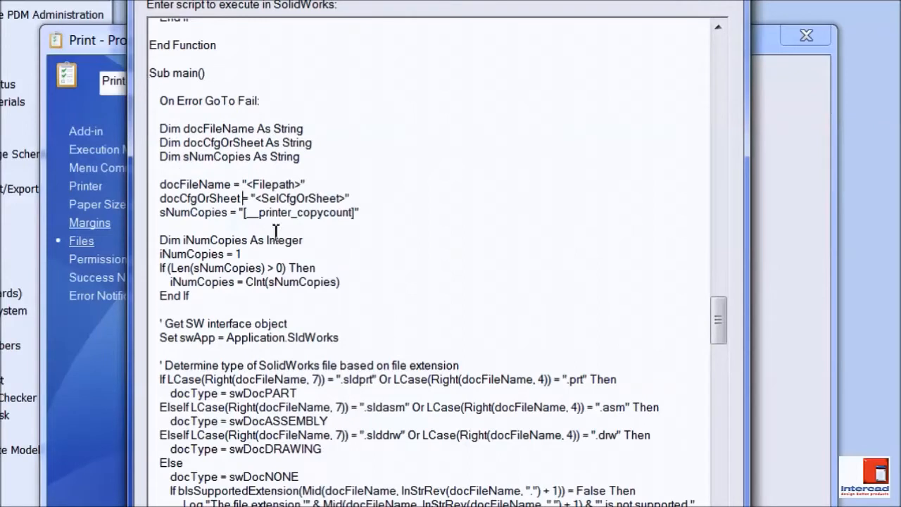
mouse_move(240, 199)
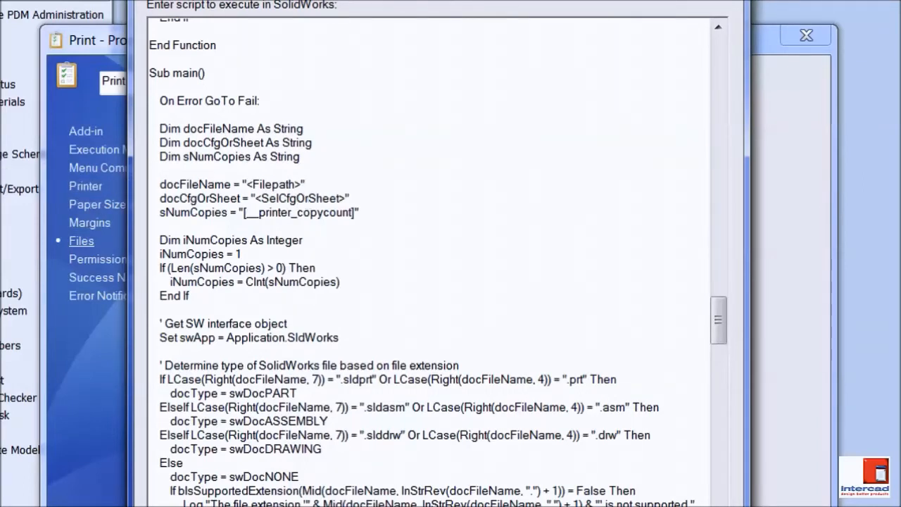
mouse_move(43, 73)
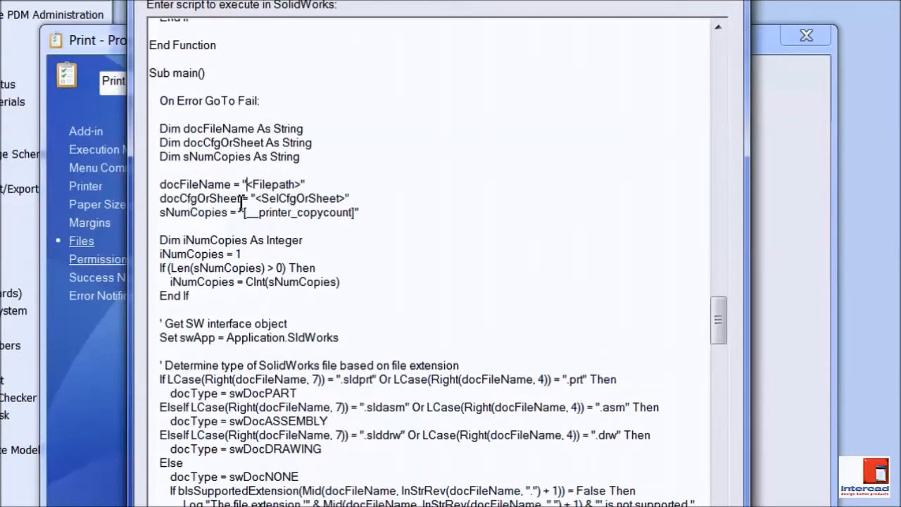
mouse_move(236, 232)
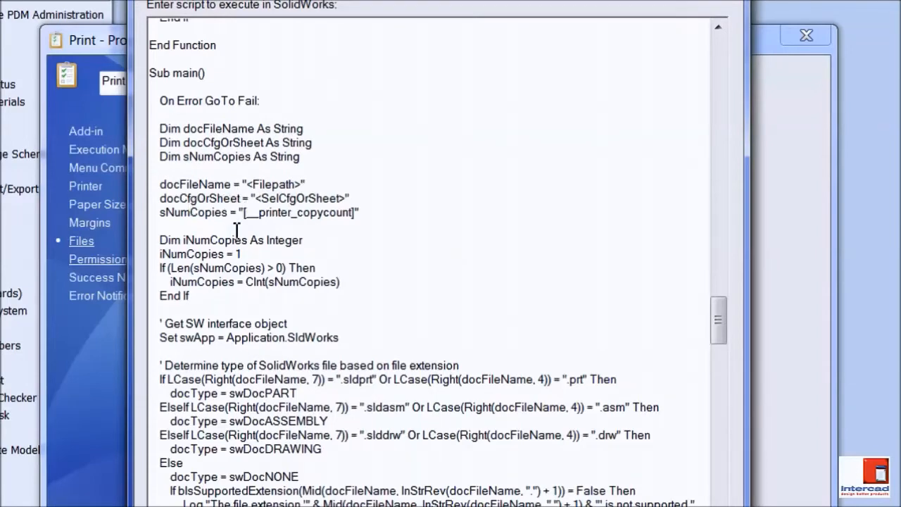
- Read through the script's page-setup and sheet-selection logic
scroll("down", 3)
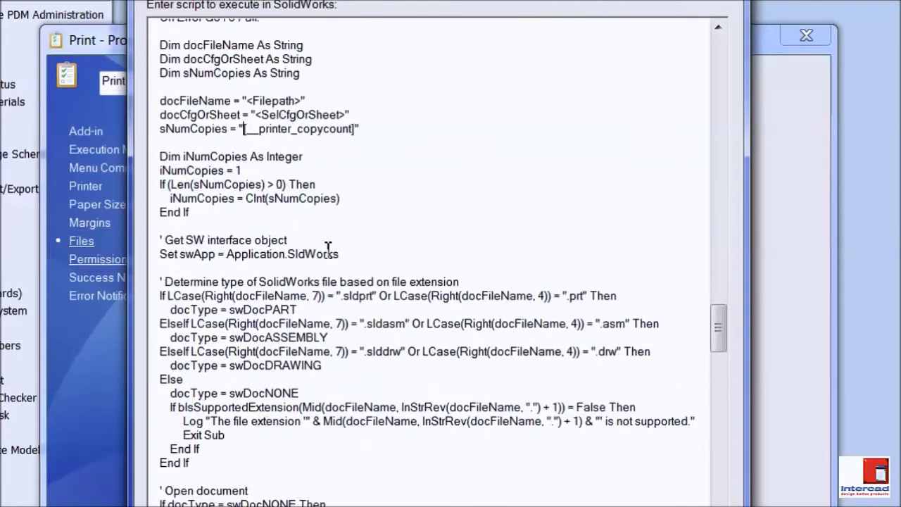
scroll("down", 3)
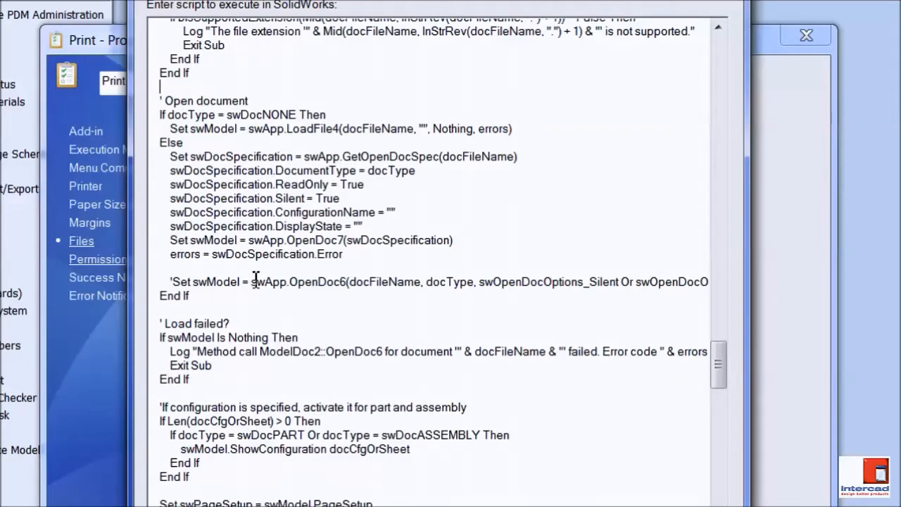
scroll("down", 3)
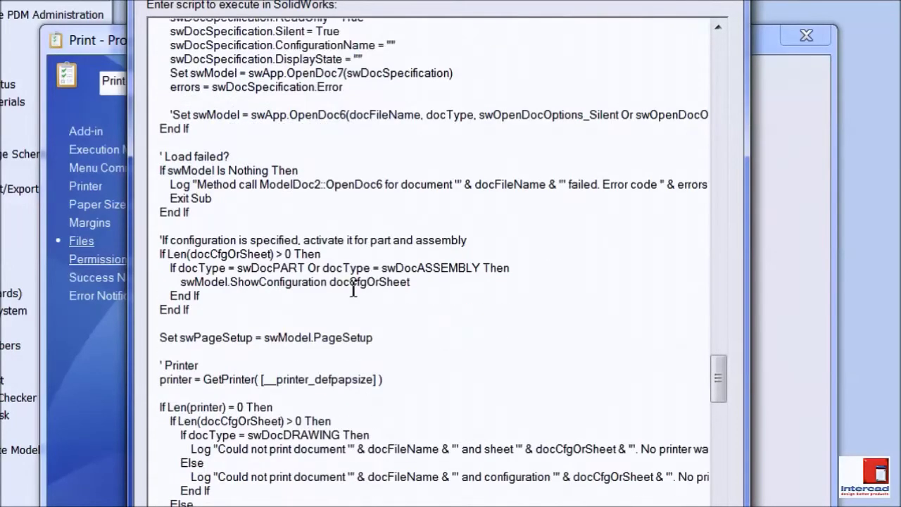
scroll("down", 3)
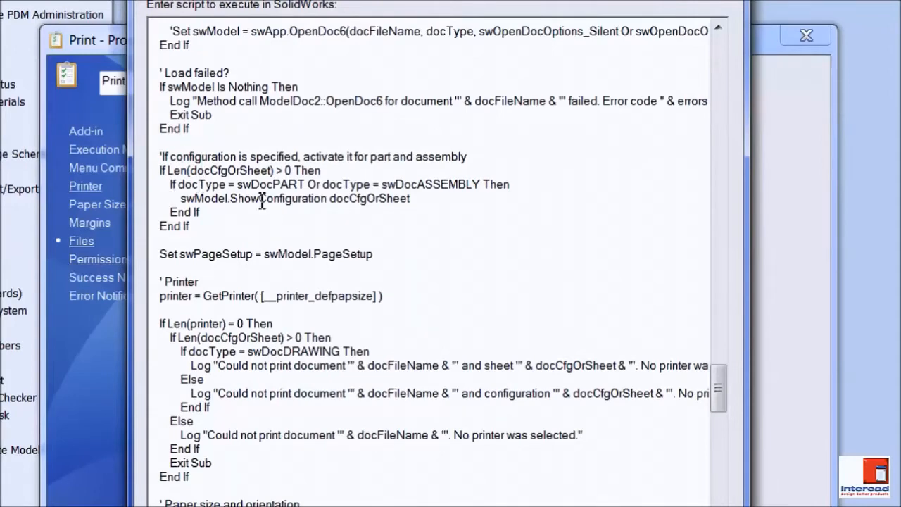
scroll("down", 3)
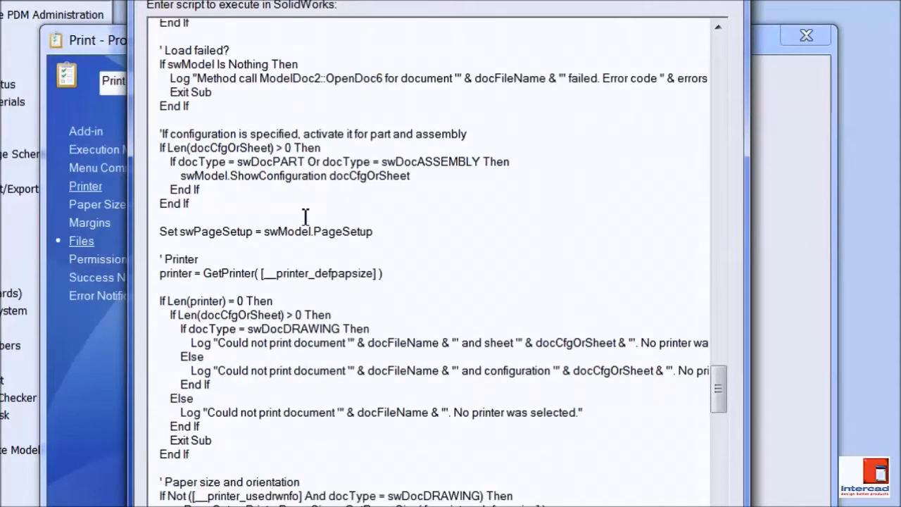
scroll("down", 3)
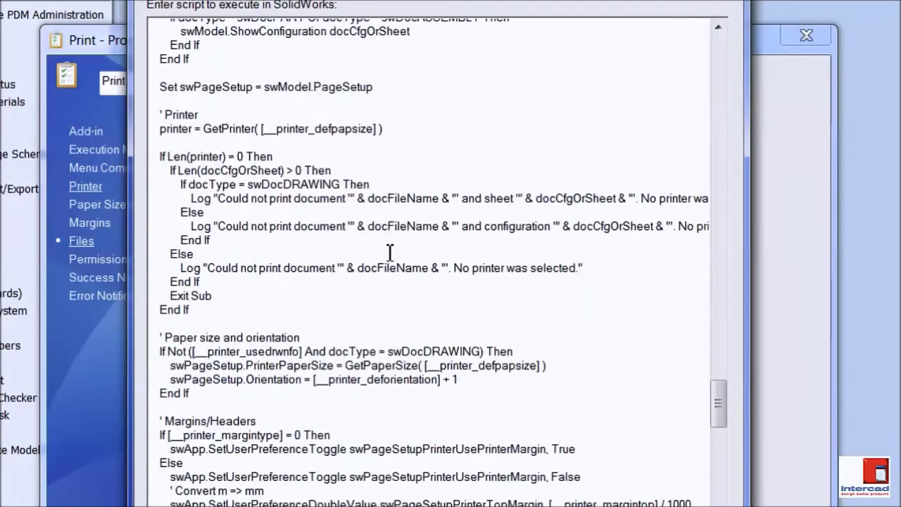
scroll("down", 3)
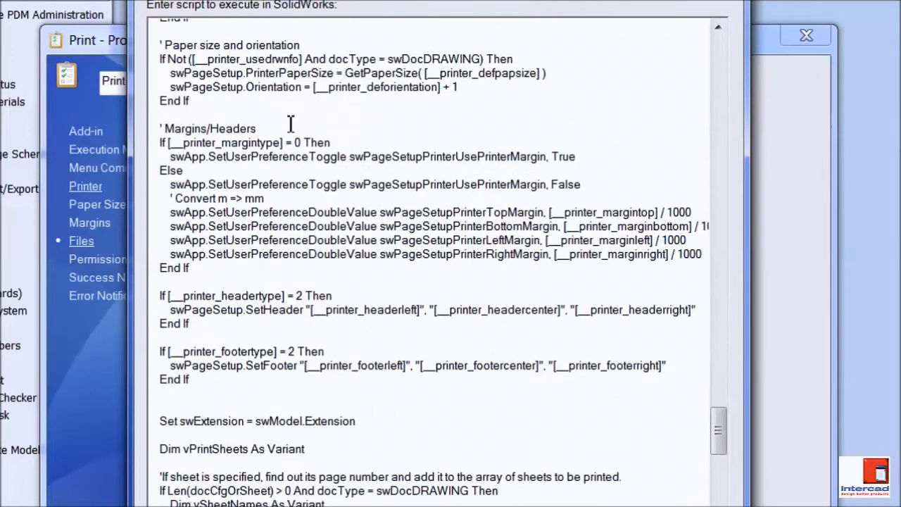
scroll("down", 3)
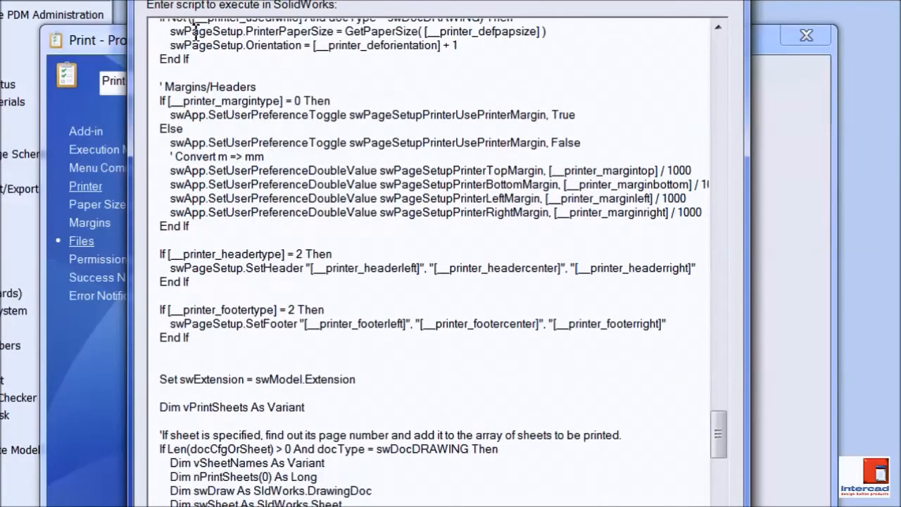
scroll("up", 3)
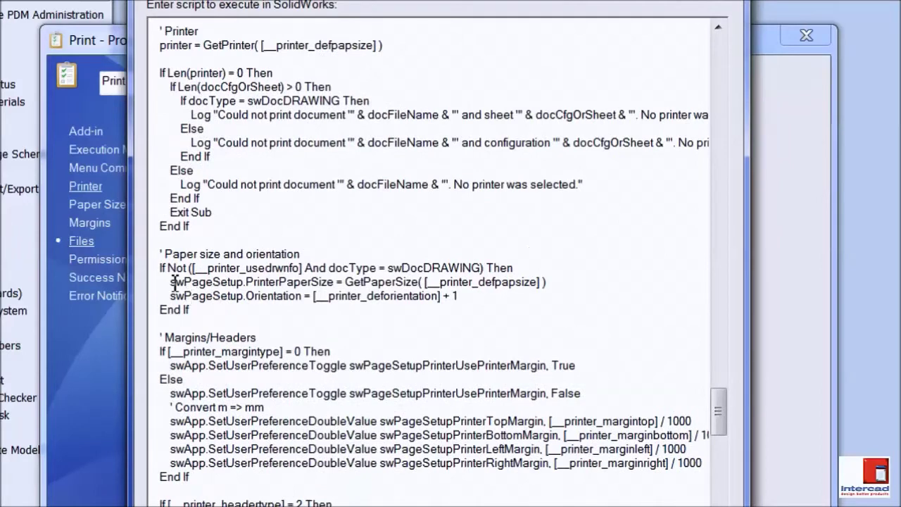
scroll("up", 3)
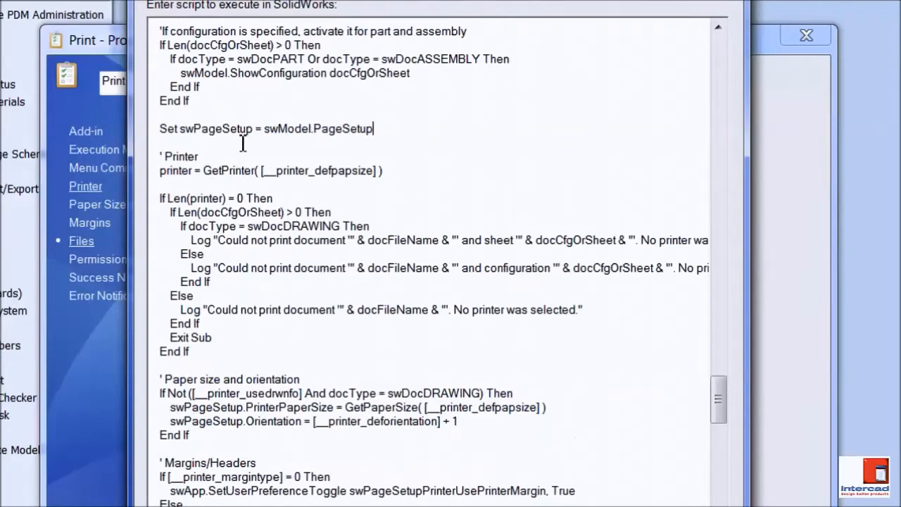
mouse_move(363, 155)
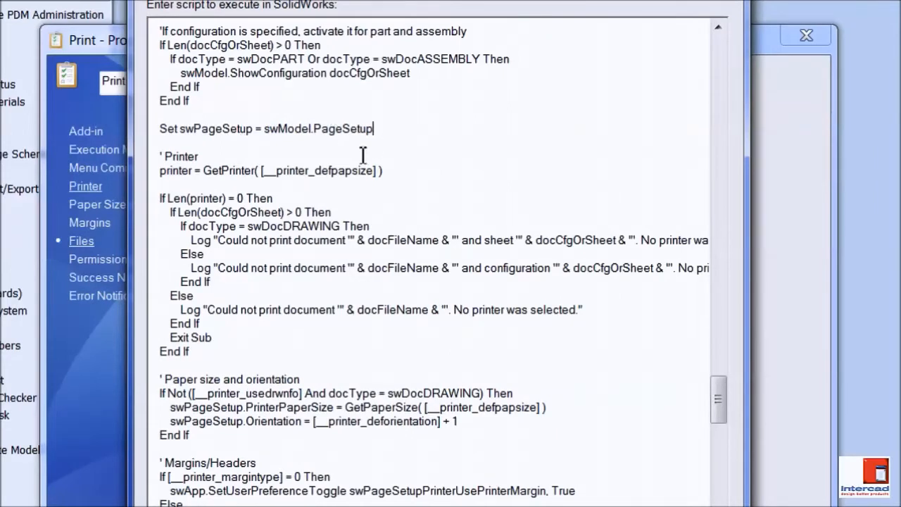
mouse_move(375, 210)
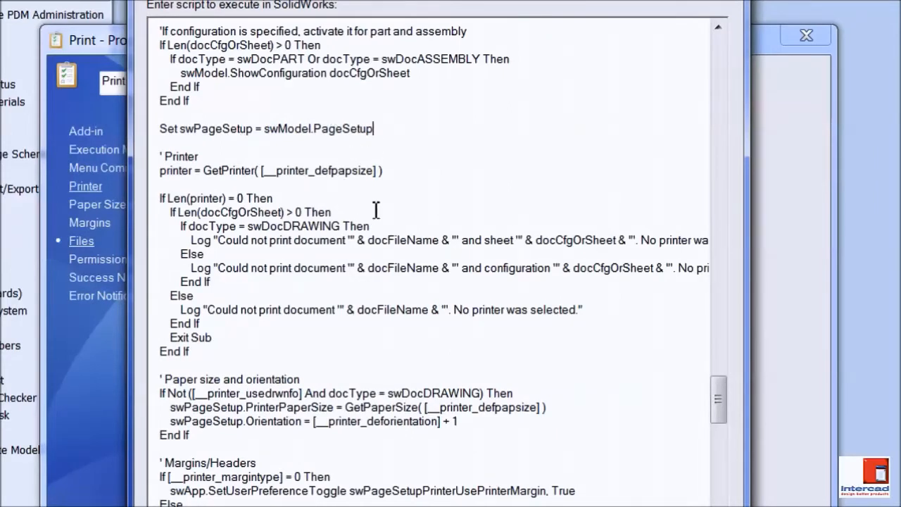
mouse_move(341, 213)
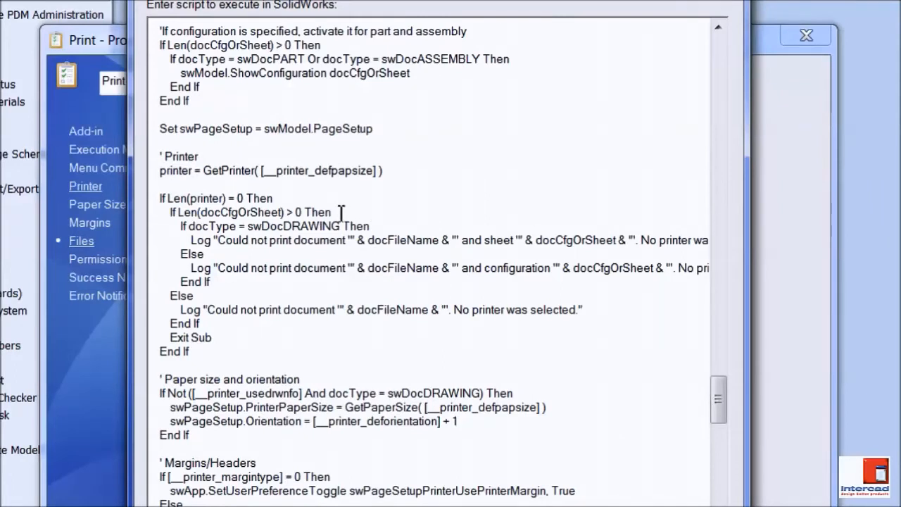
mouse_move(345, 238)
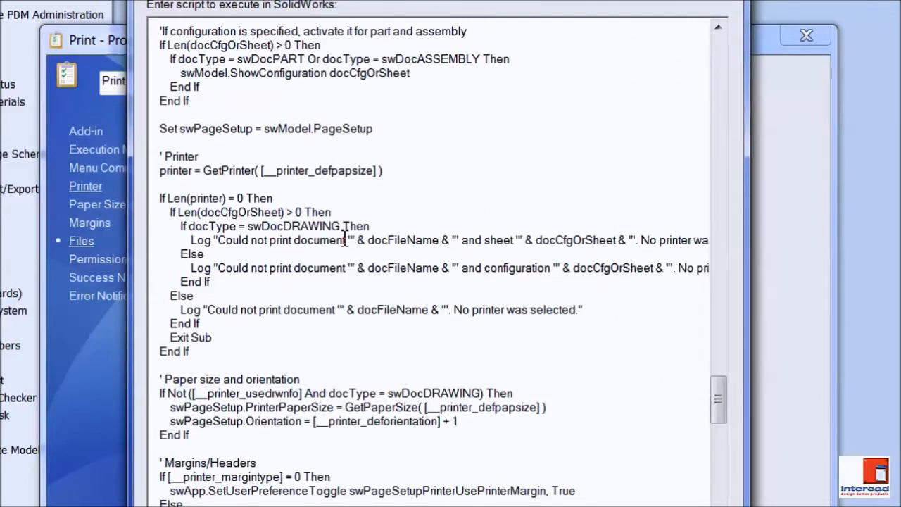
mouse_move(336, 326)
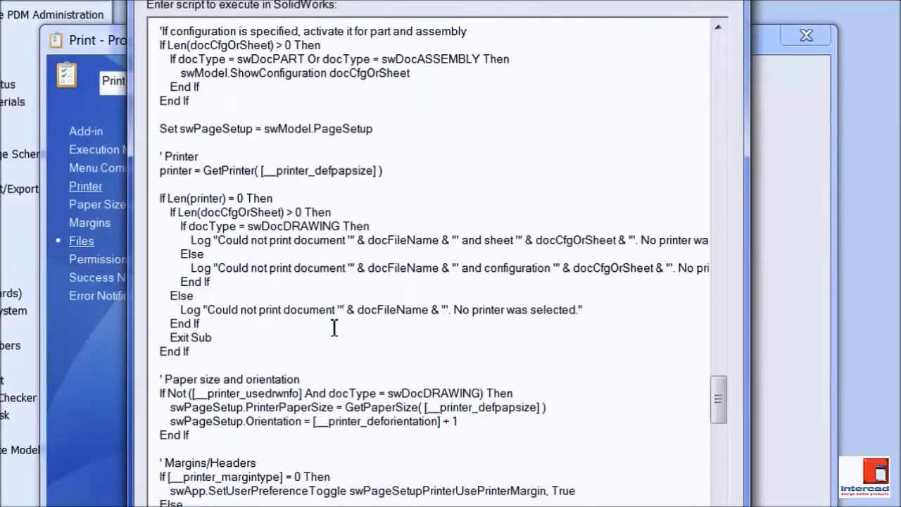
- Scroll the API Help to the IPageSetup Interface reference
scroll("down", 3)
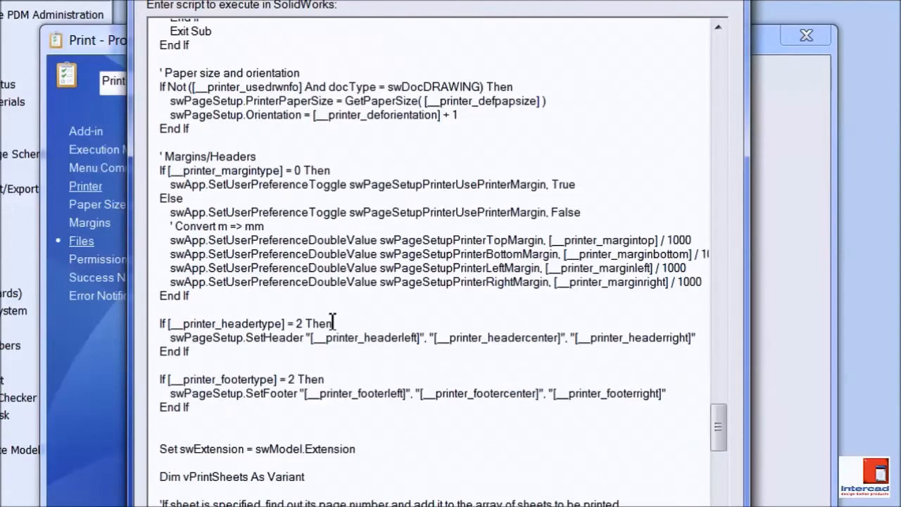
scroll("down", 3)
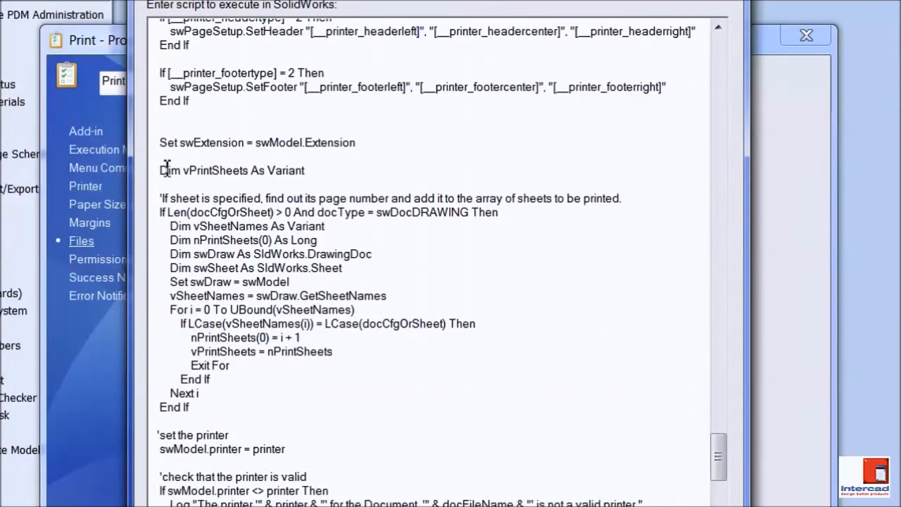
mouse_move(307, 204)
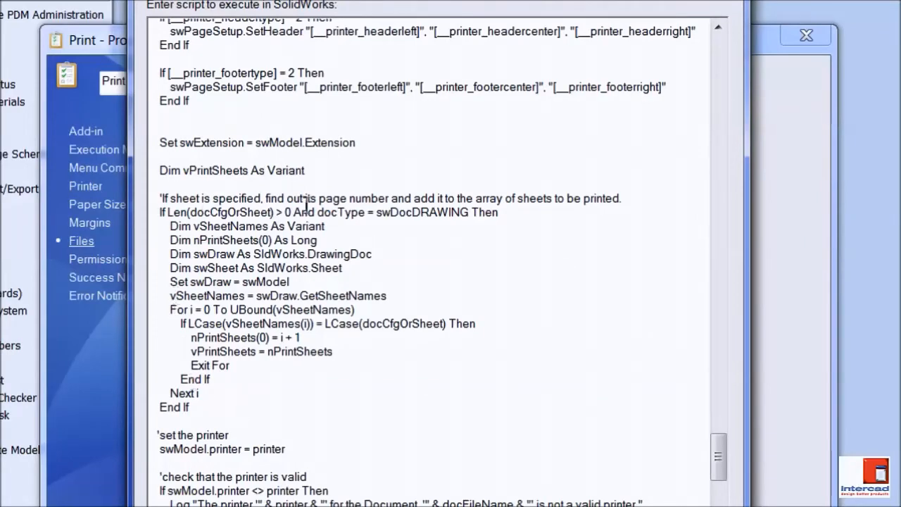
scroll("down", 3)
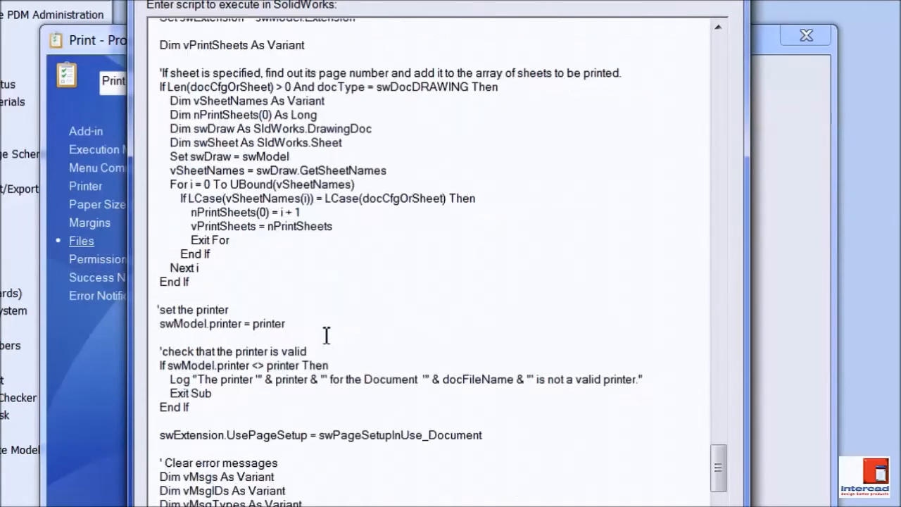
scroll("down", 3)
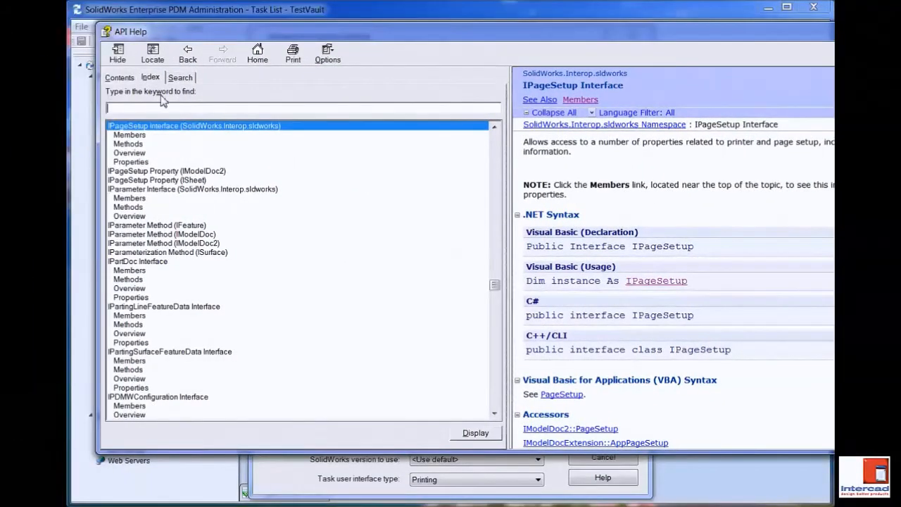
- Look up PrintOut3 (IModelDocExtension) in the API Help Index via 'printout2' and read its parameters
type("printout2")
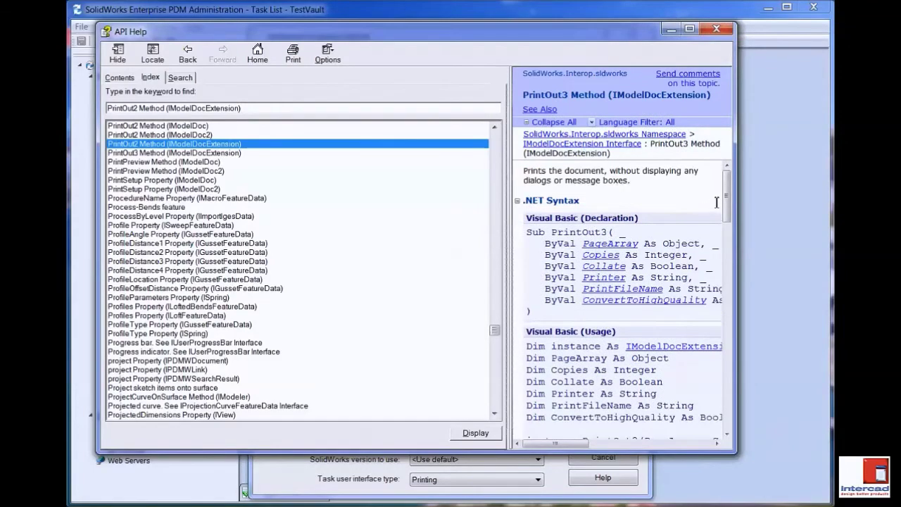
scroll("down", 3)
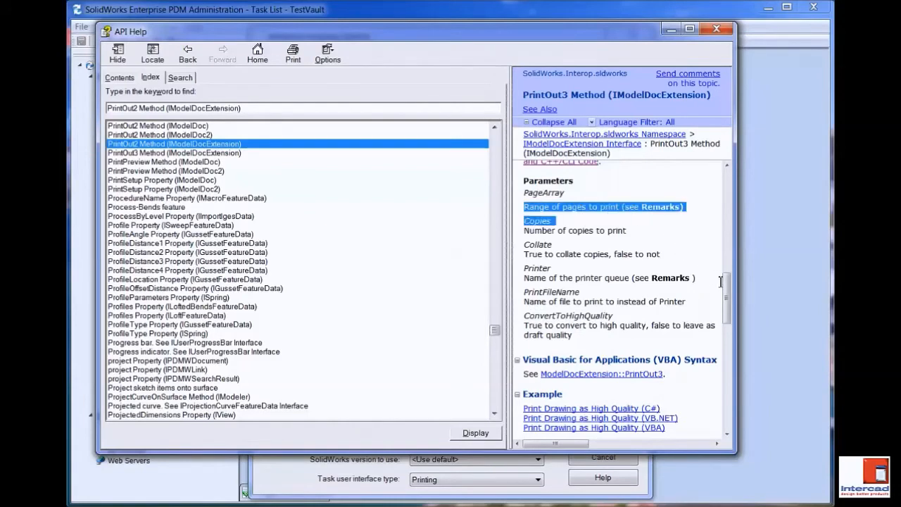
scroll("down", 3)
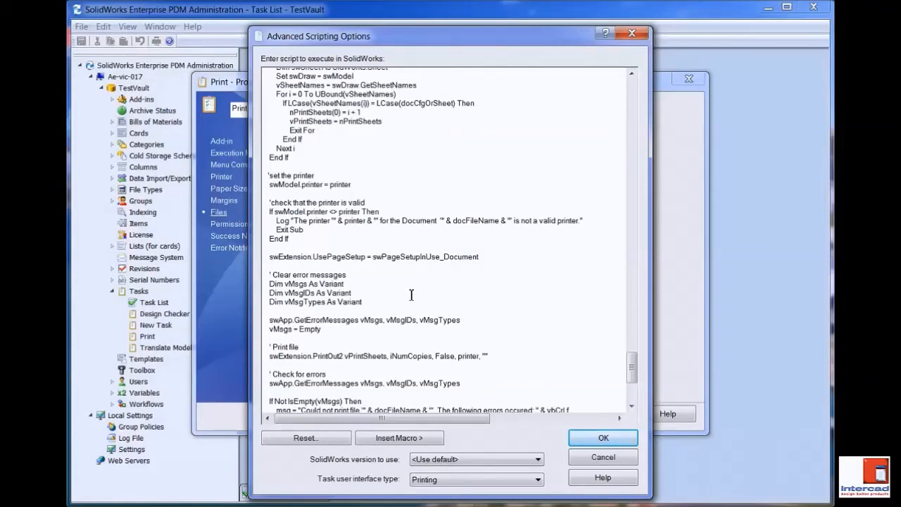
- Scroll the script to the 'If sheet is specified' docType condition in the sheet-selection loop
scroll("up", 3)
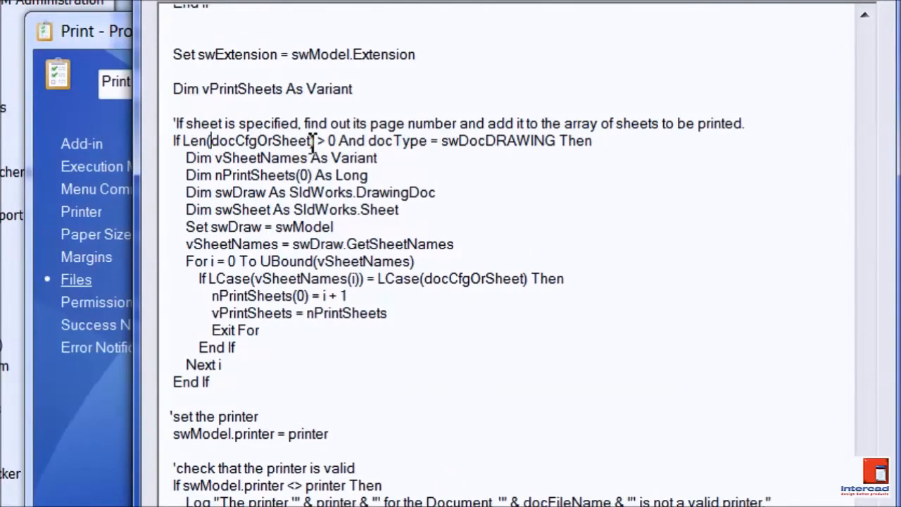
mouse_move(287, 118)
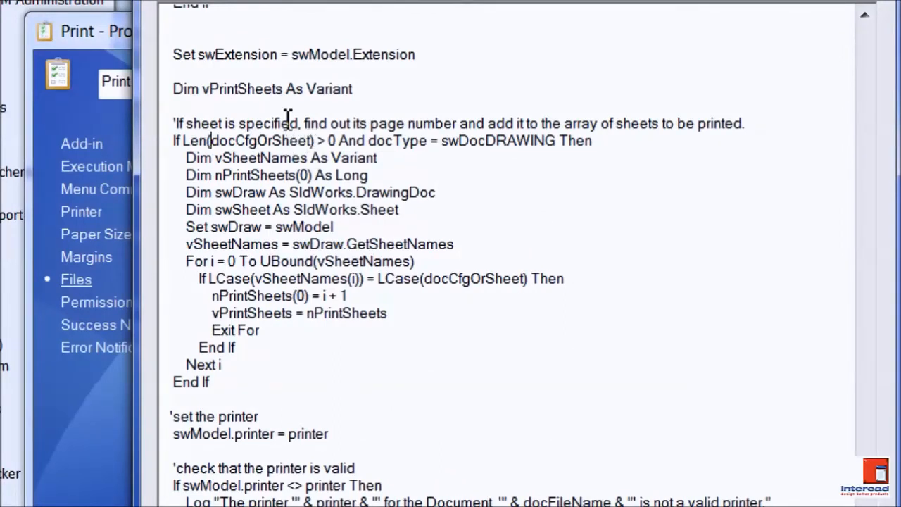
mouse_move(166, 324)
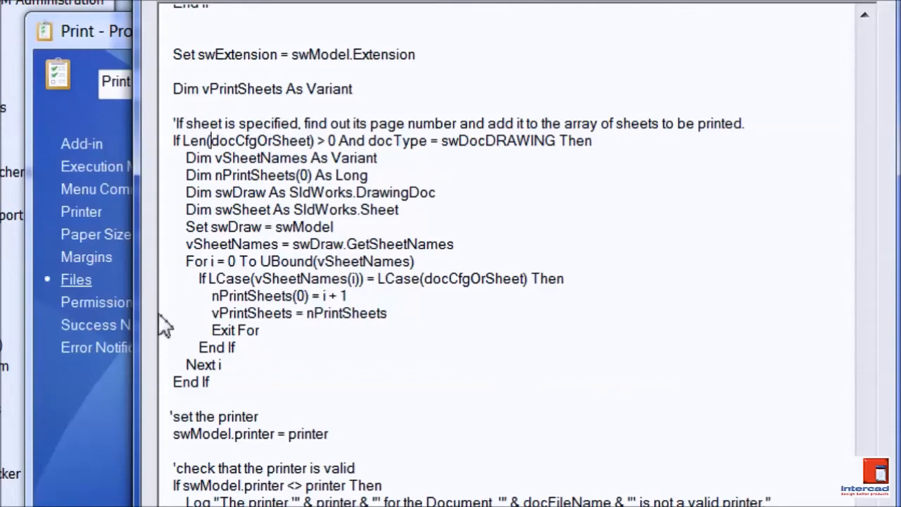
mouse_move(240, 312)
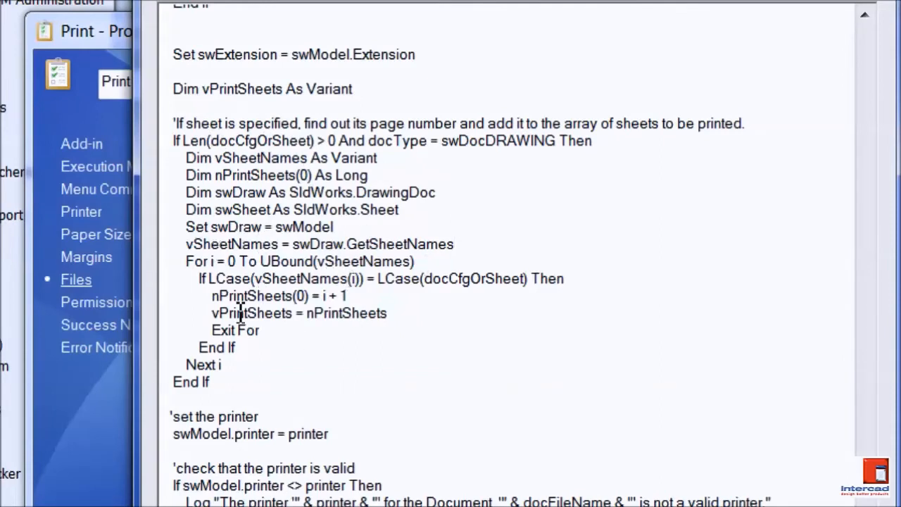
mouse_move(453, 279)
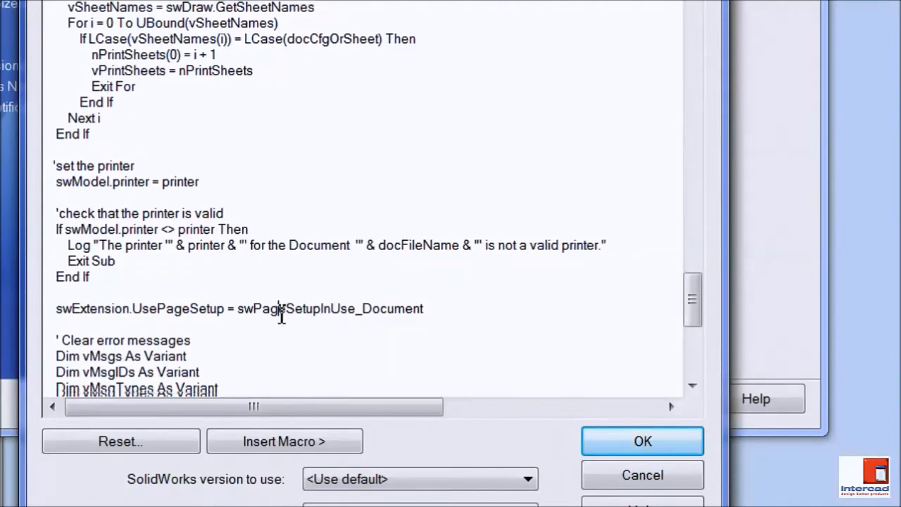
scroll("down", 3)
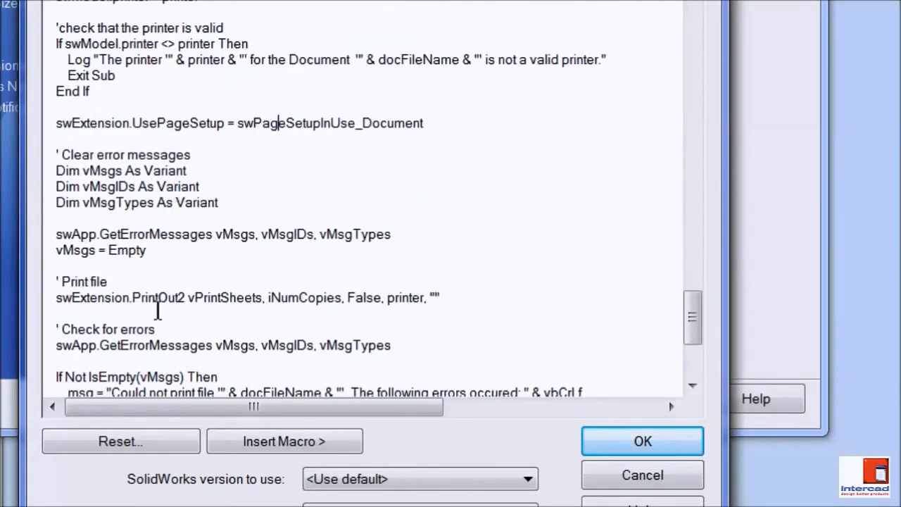
mouse_move(233, 281)
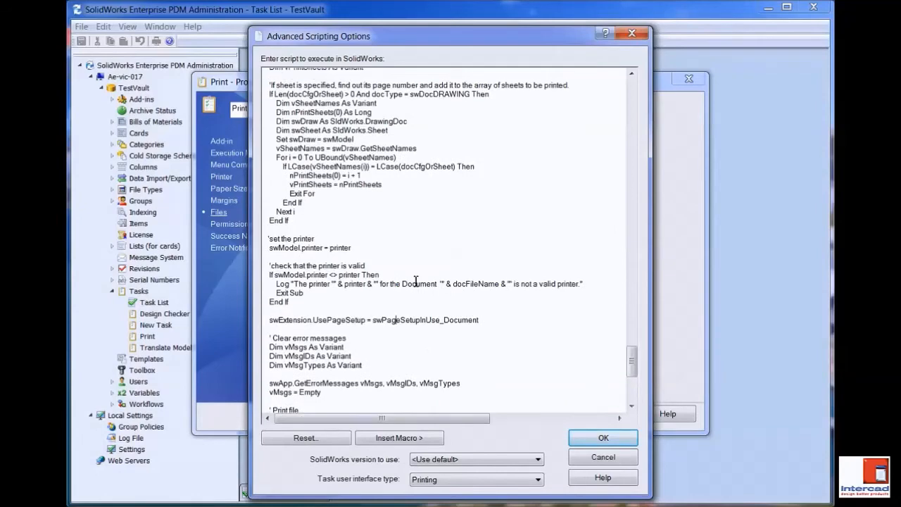
scroll("up", 3)
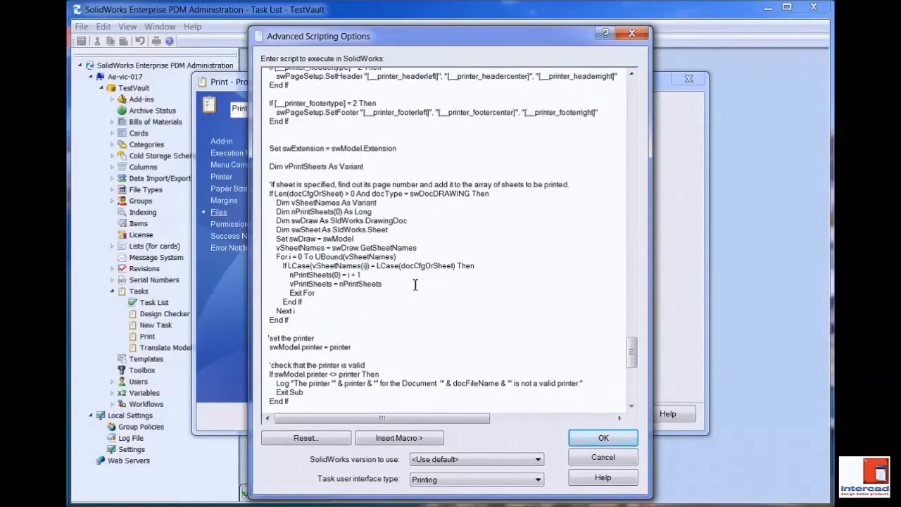
mouse_move(437, 263)
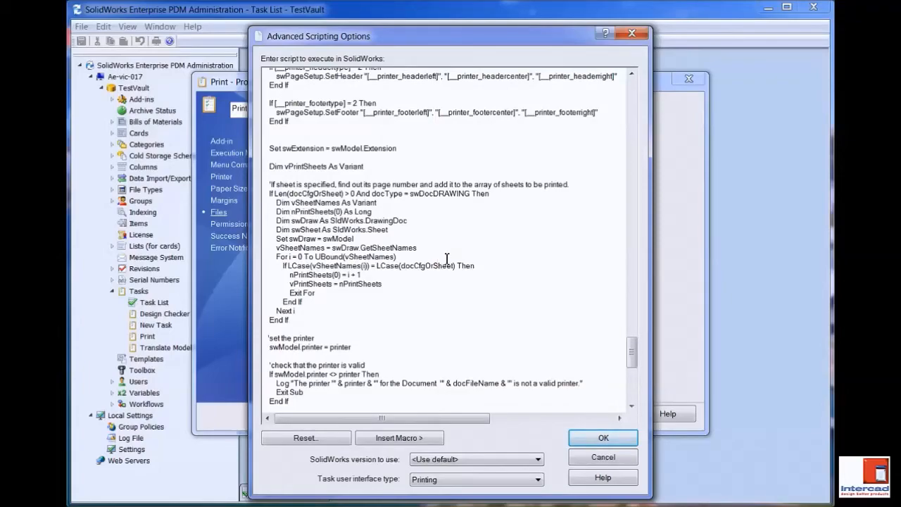
mouse_move(439, 259)
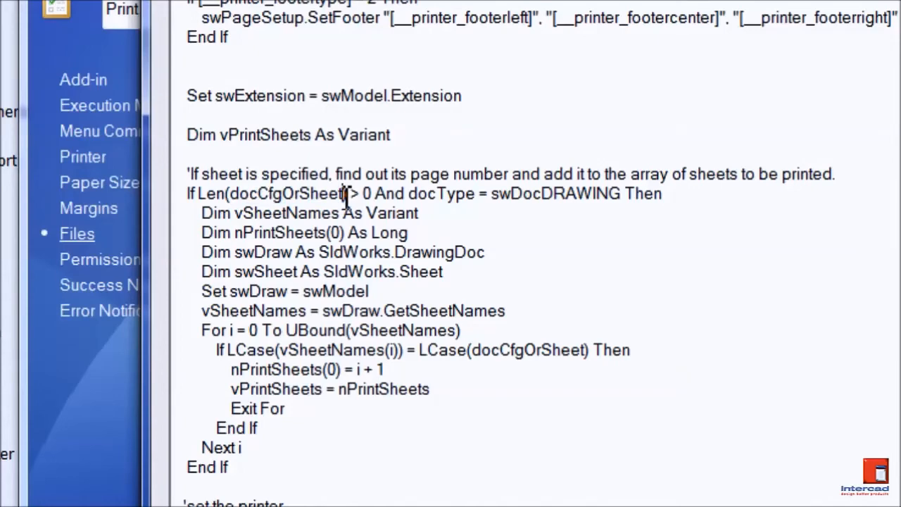
mouse_move(619, 197)
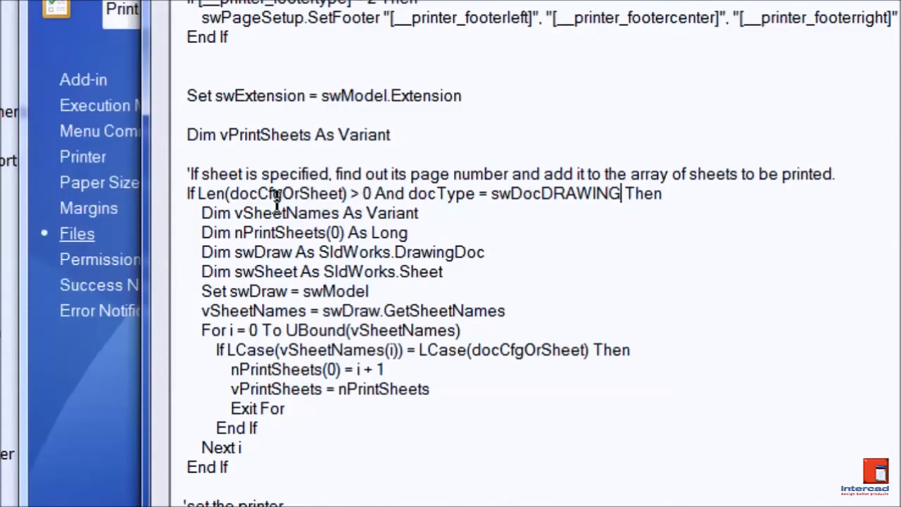
mouse_move(271, 214)
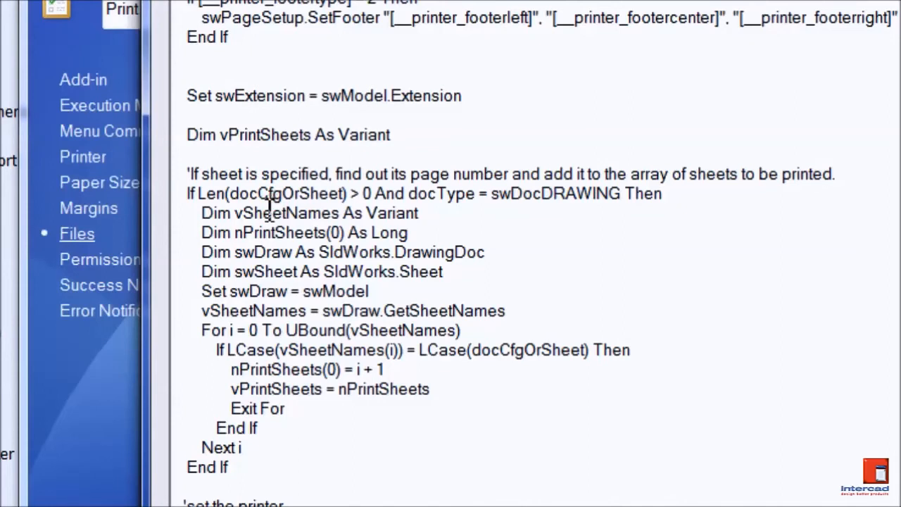
mouse_move(261, 225)
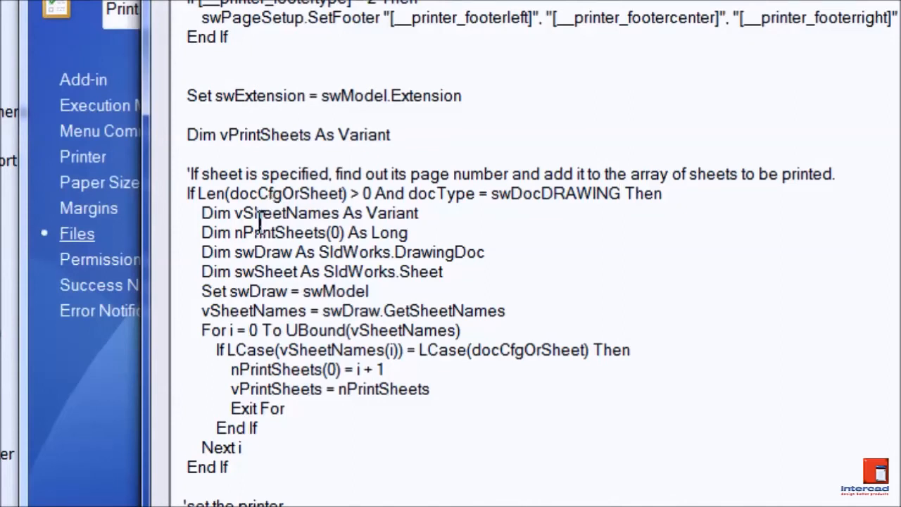
mouse_move(448, 232)
type("A ")
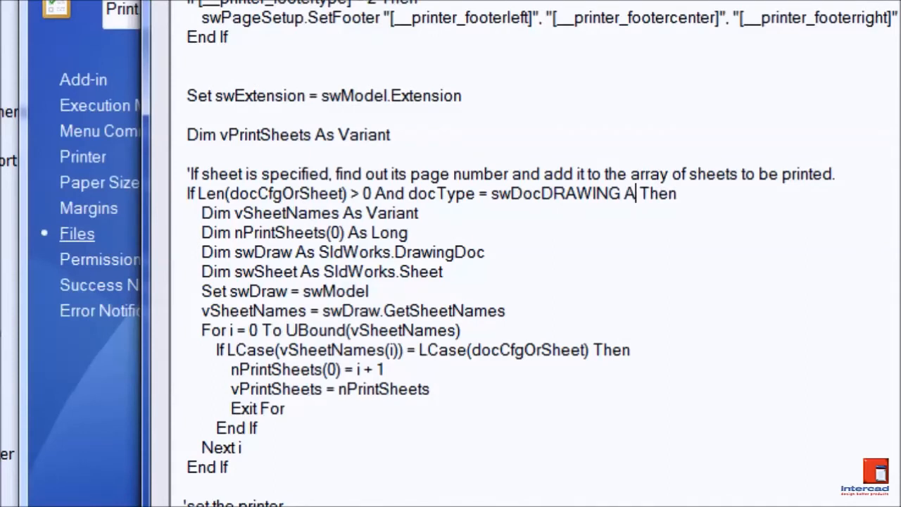
- Extend the If condition with ' And docCfgOrSheet <> "Slot"' so the Slot sheet is excluded
type("nd")
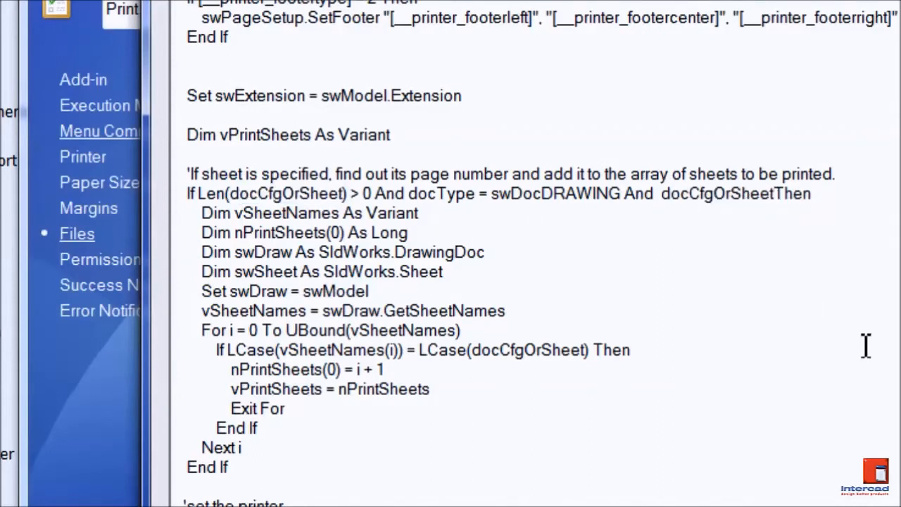
type("<> \"Slot")
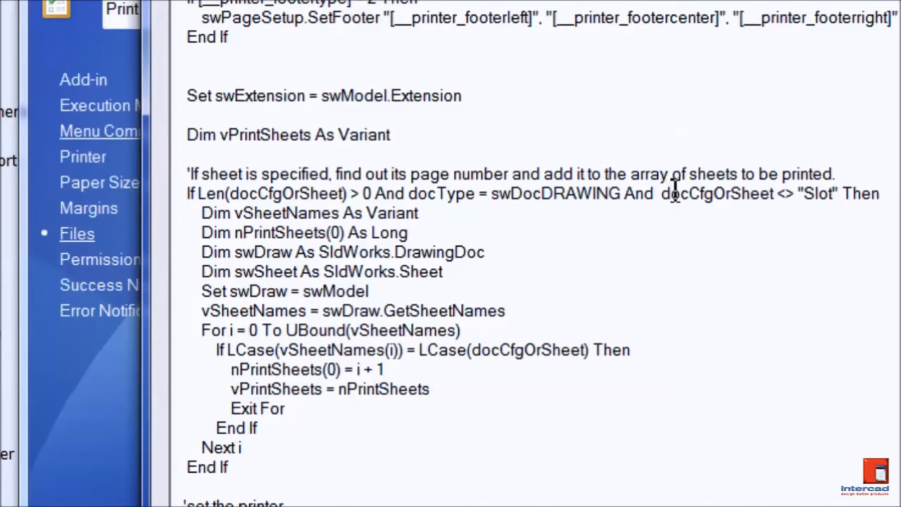
mouse_move(166, 397)
type("Exit Sub")
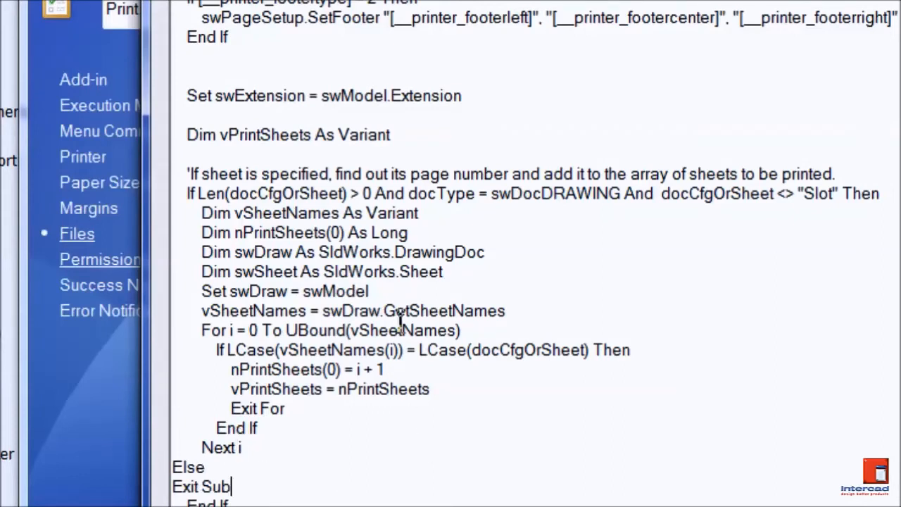
mouse_move(397, 288)
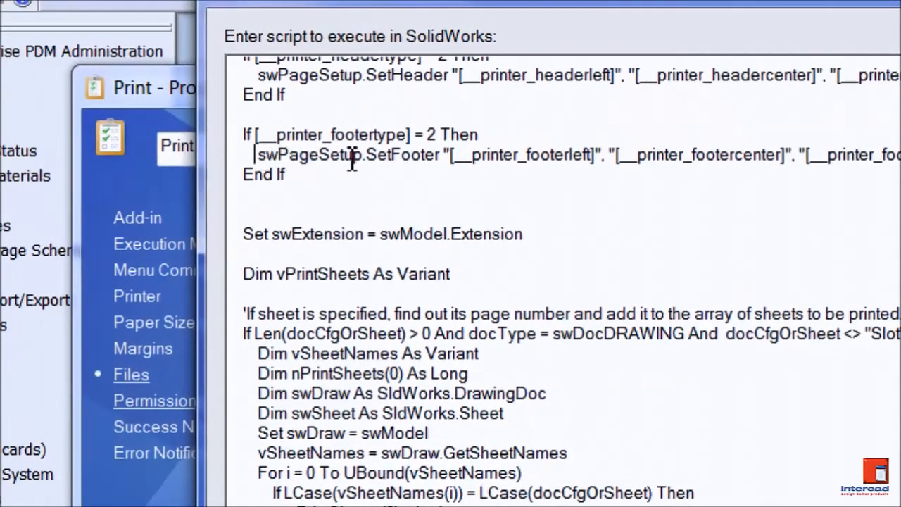
- Look up the IPageSetup interface via 'ipageset' and view its ScaleToFit property details
double_click(308, 154)
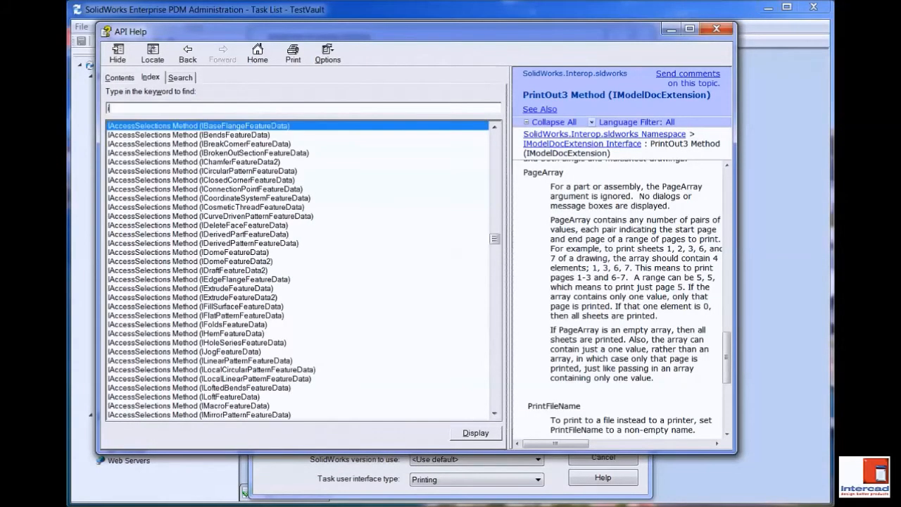
type("ipageset")
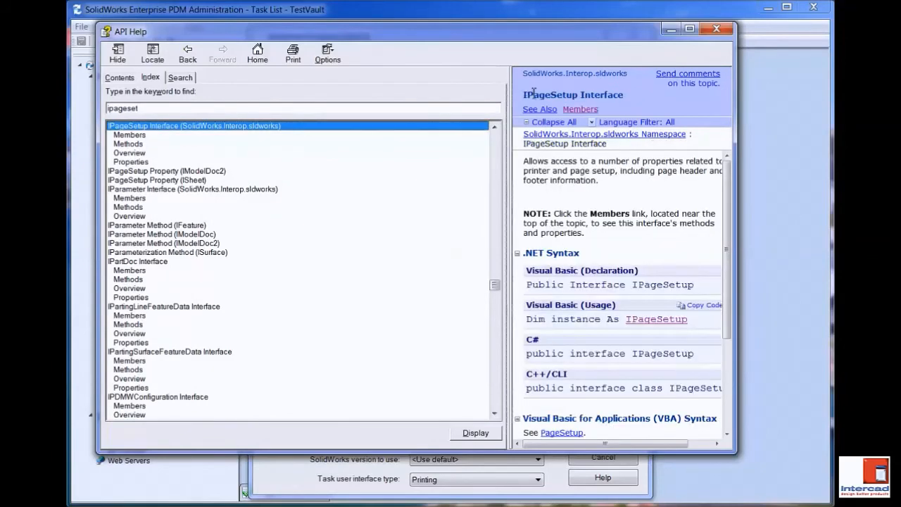
left_click(580, 110)
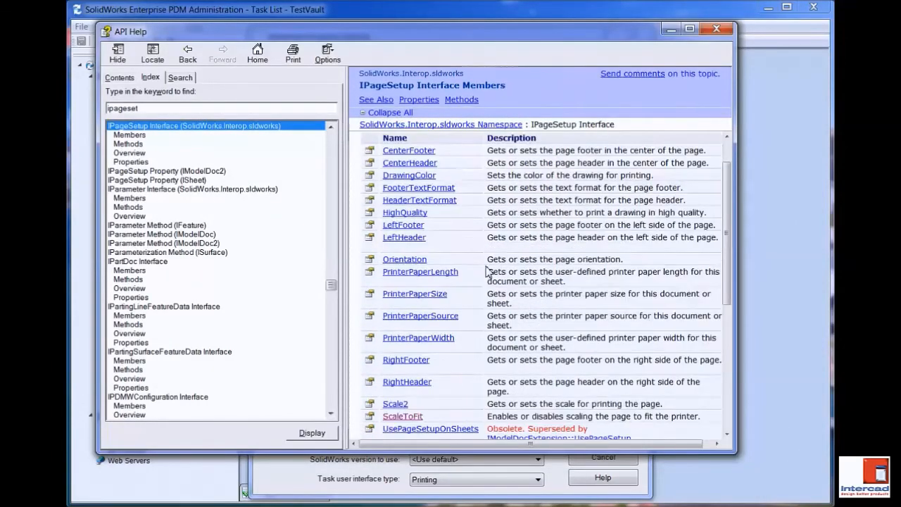
scroll("down", 3)
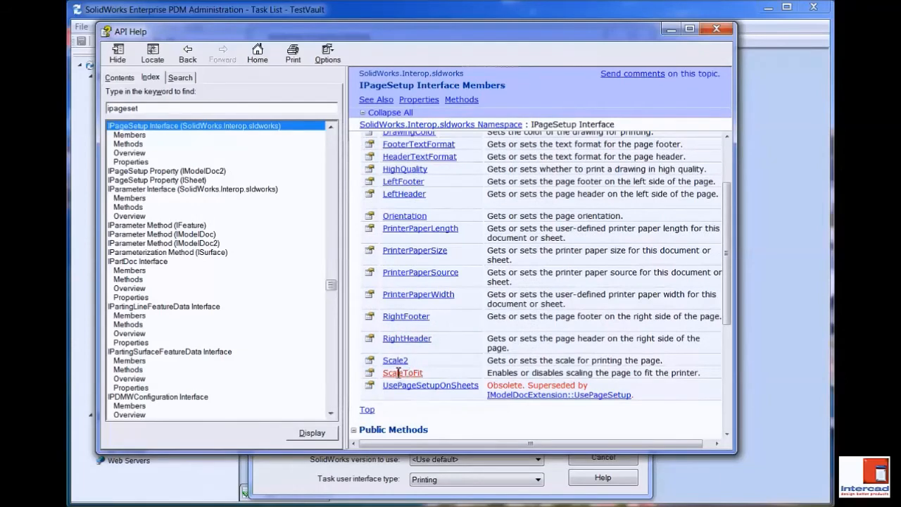
left_click(403, 372)
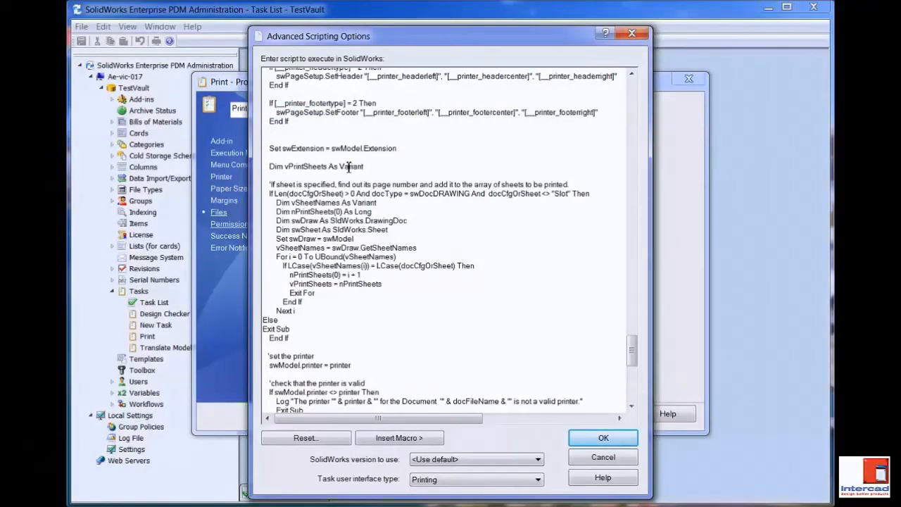
- Add the line 'swPageSetup.ScaleToFit = True' above 'Set swExtension'
type("swPageSetup.")
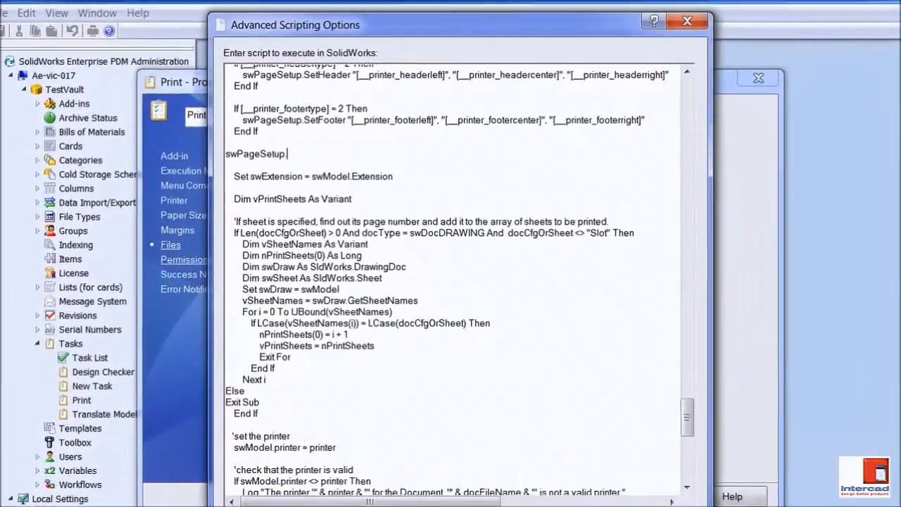
type("ScaleToFit")
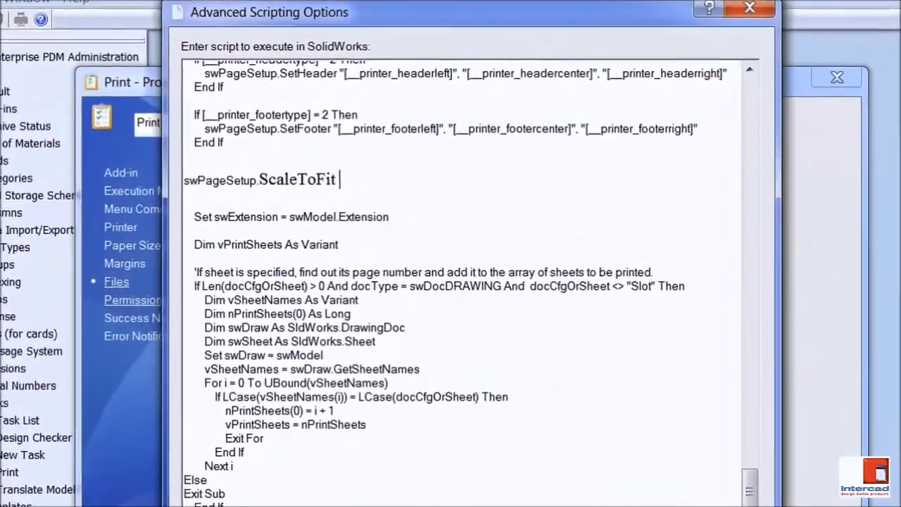
type("= True")
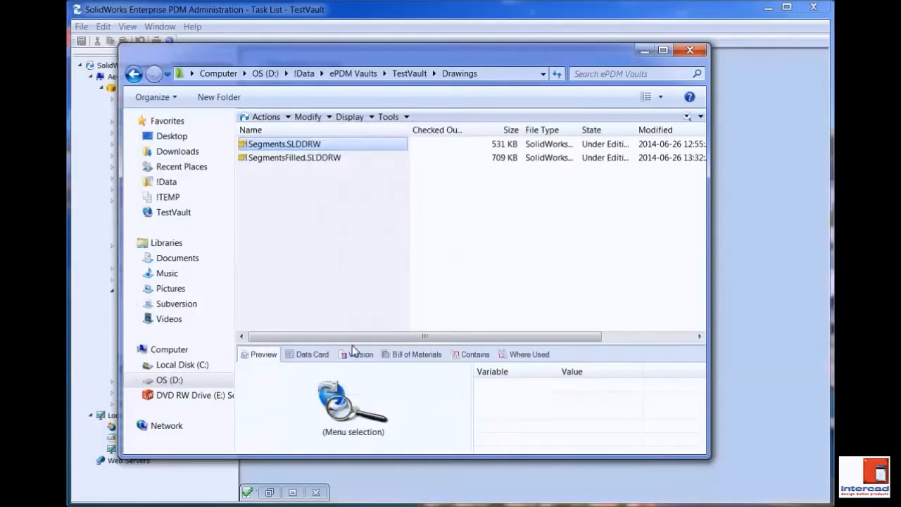
mouse_move(341, 276)
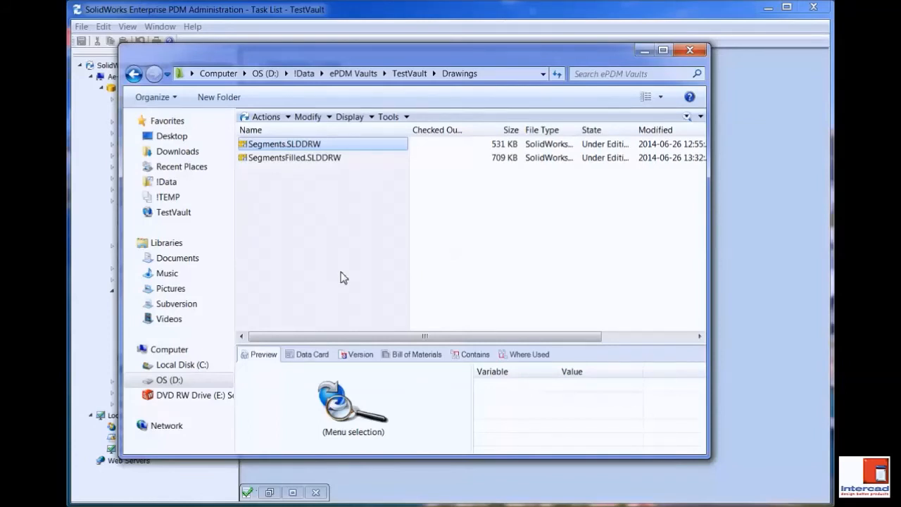
mouse_move(507, 264)
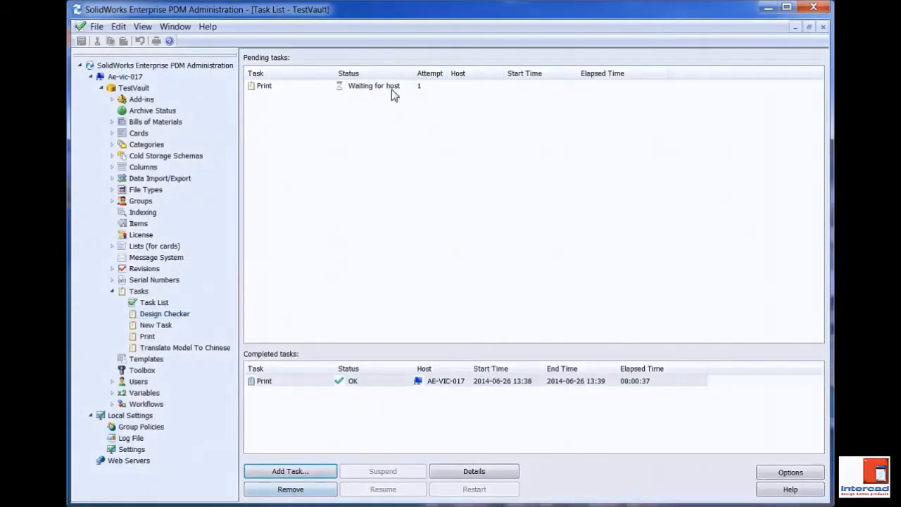
- Run the Print task on Segments.SLDDRW and save the prompted XPS files 1–4 to the Desktop
left_click(265, 86)
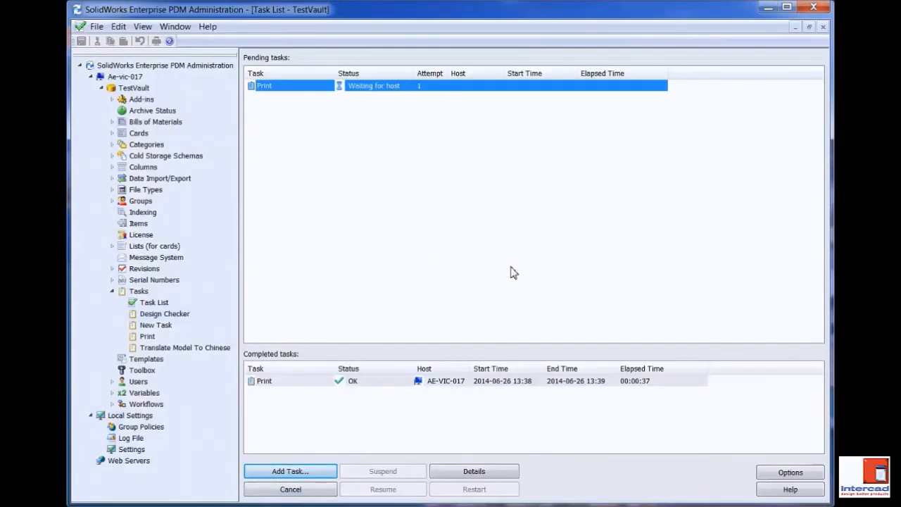
mouse_move(490, 259)
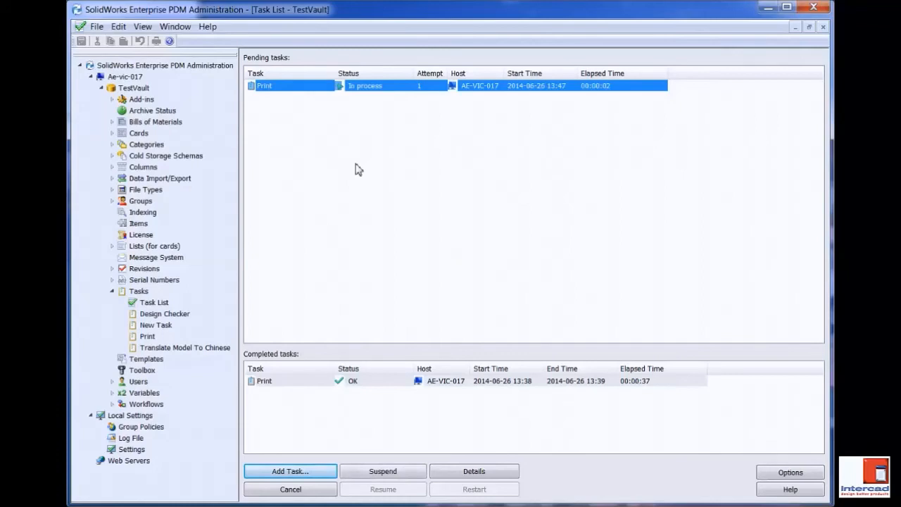
mouse_move(417, 234)
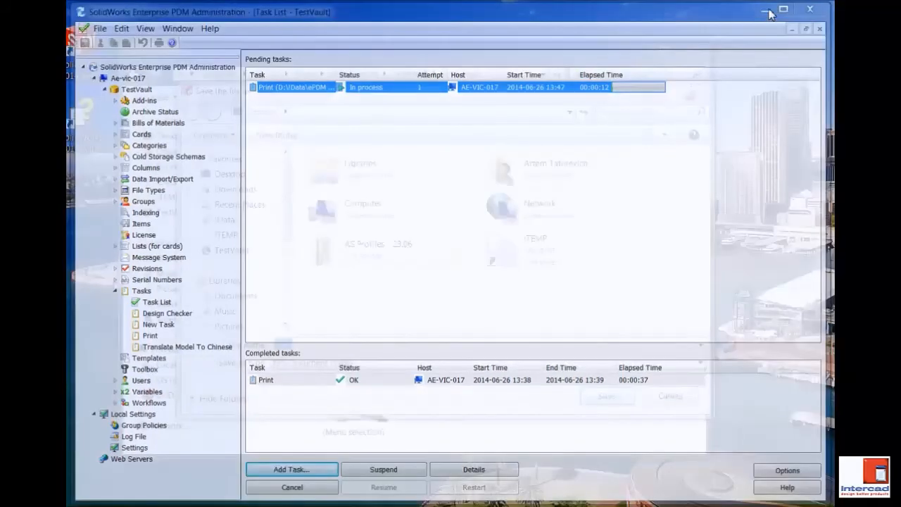
left_click(766, 11)
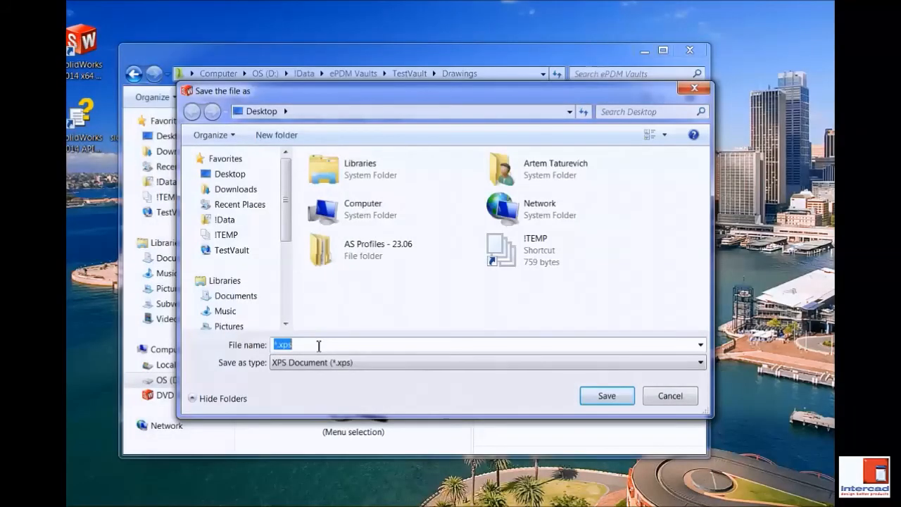
left_click(670, 394)
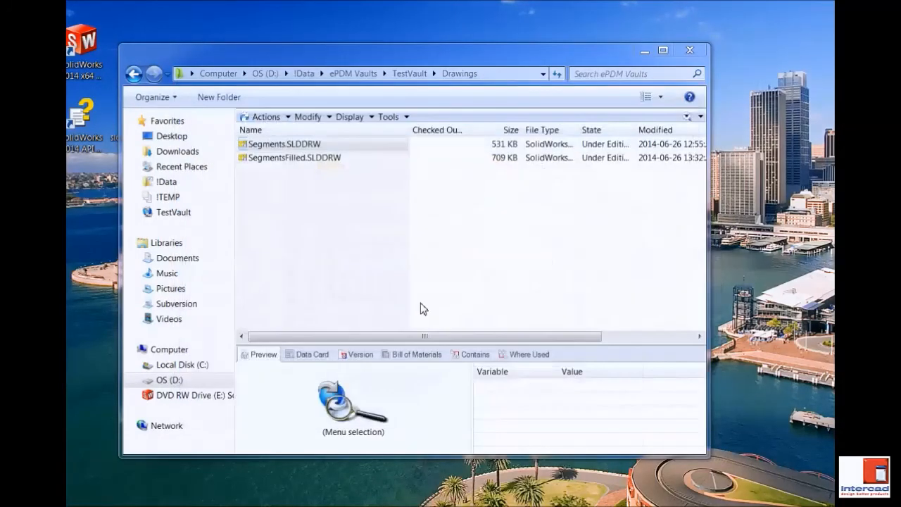
mouse_move(386, 303)
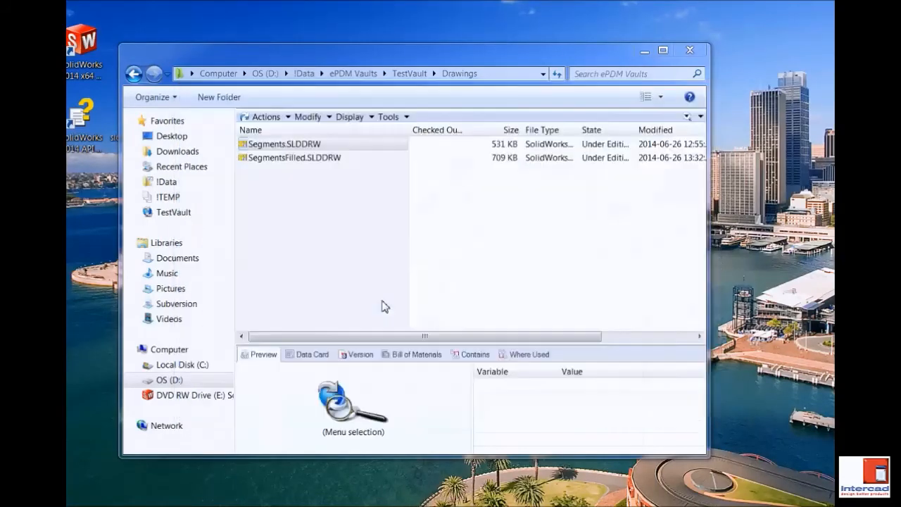
mouse_move(377, 316)
type("4")
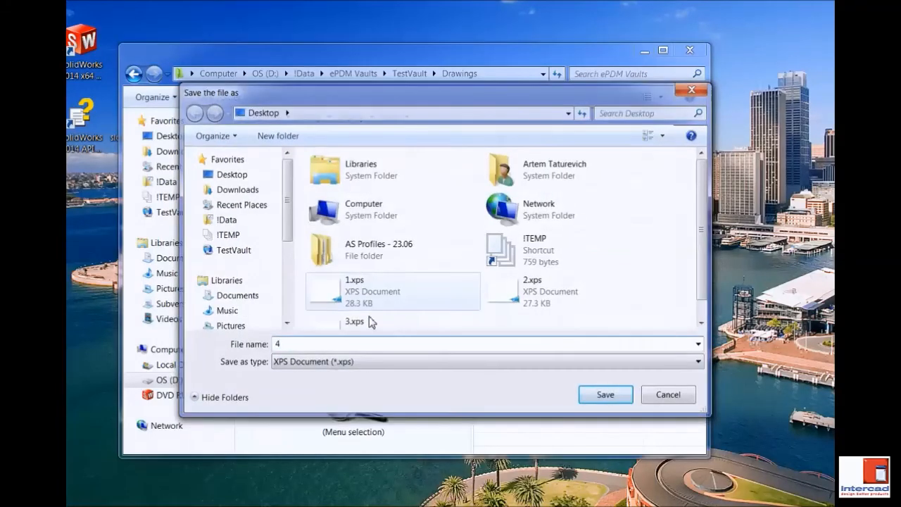
left_click(604, 394)
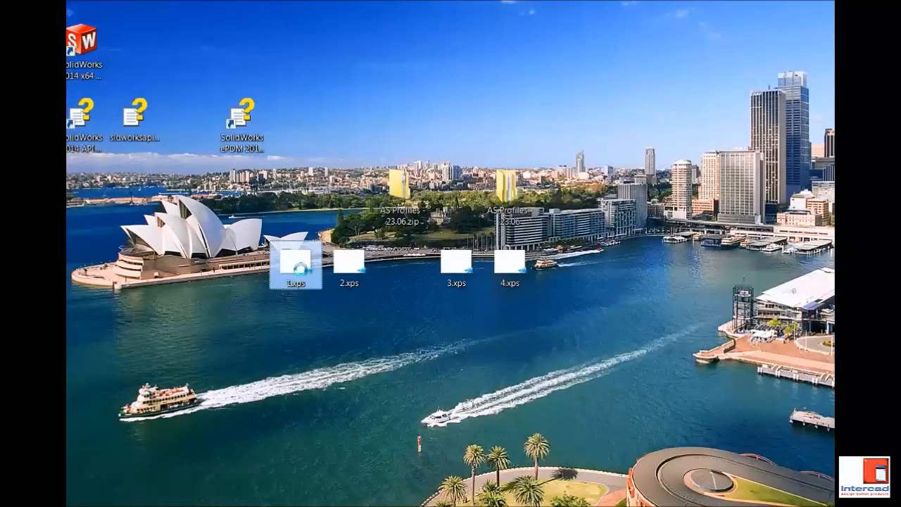
double_click(294, 267)
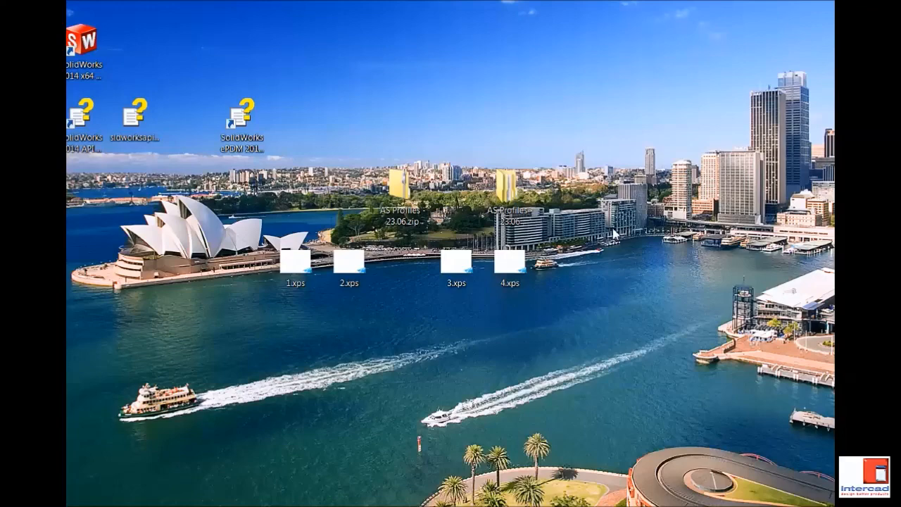
mouse_move(665, 255)
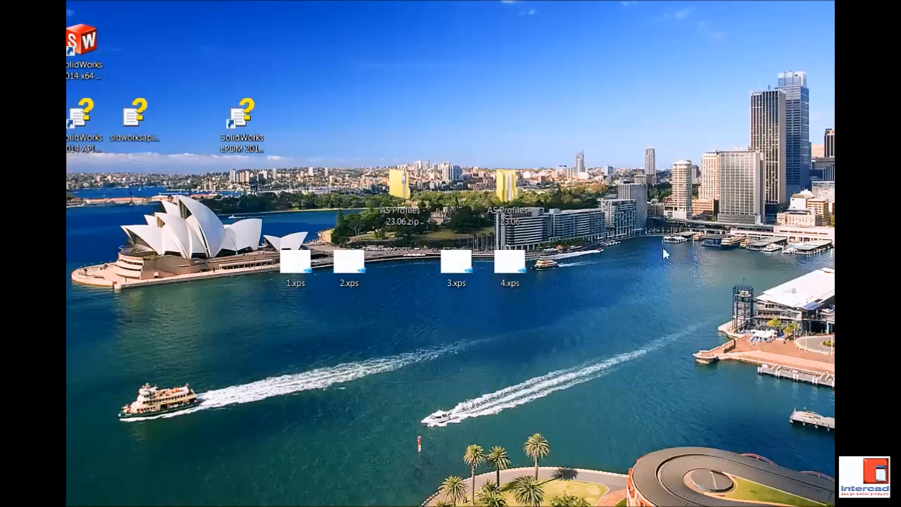